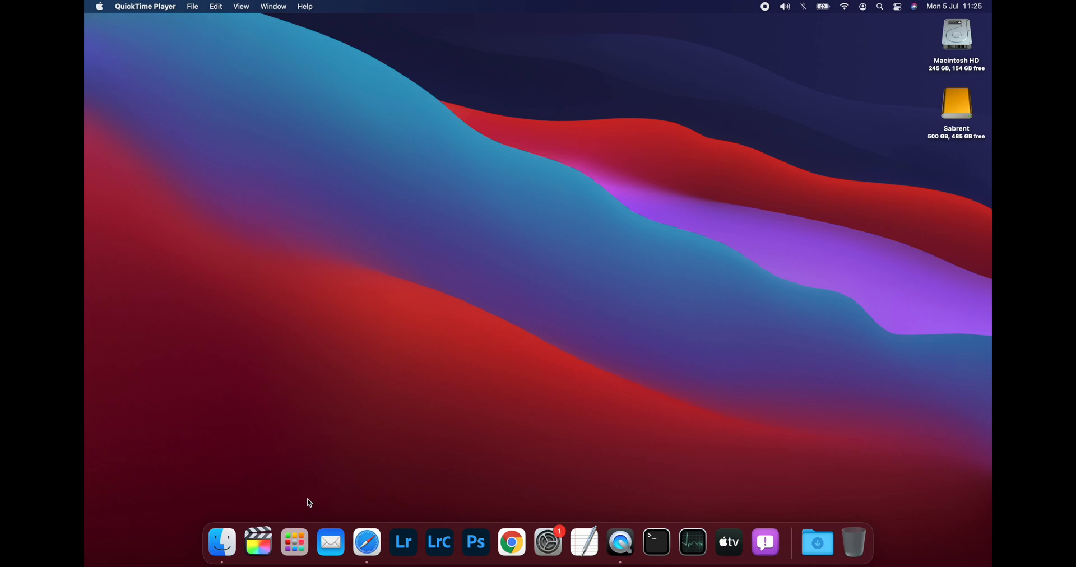
- Launch Disk Utility from Launchpad's Other folder and show the external SABRENT Media drive
{"action": "left_click", "coordinate": [293, 543]}
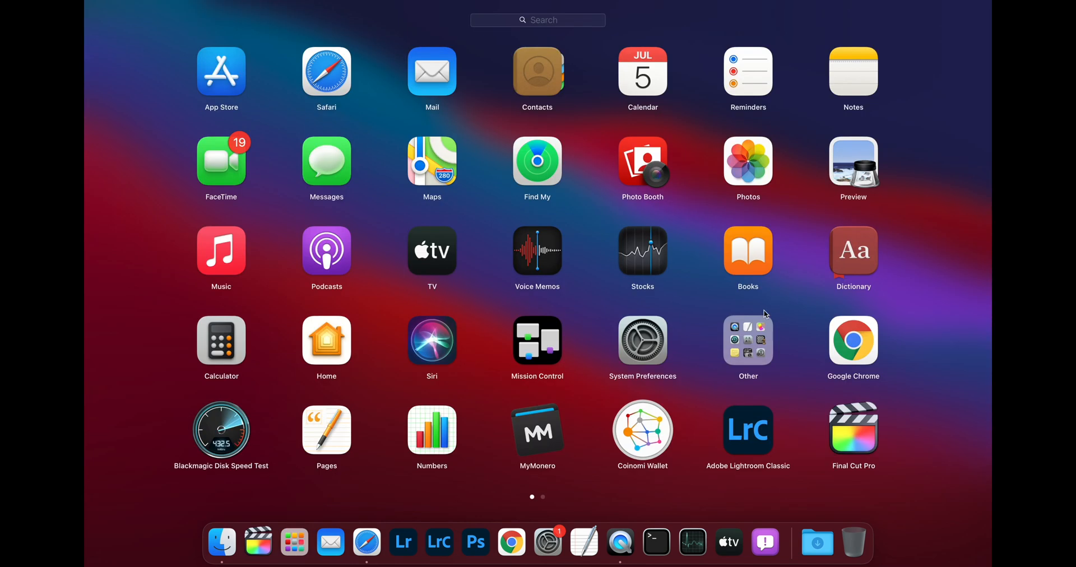
{"action": "left_click", "coordinate": [747, 339]}
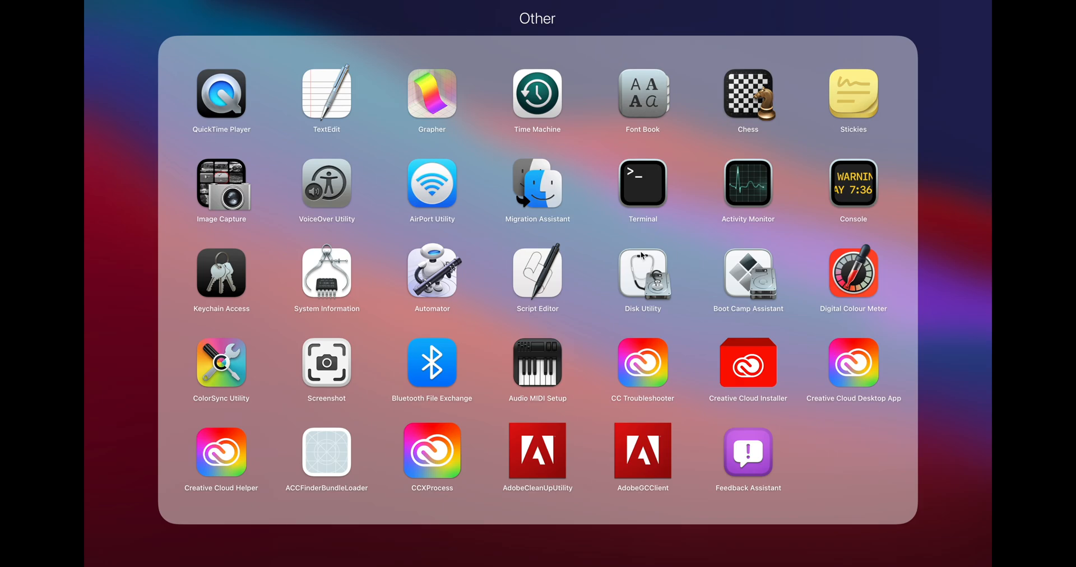
{"action": "left_click", "coordinate": [642, 274]}
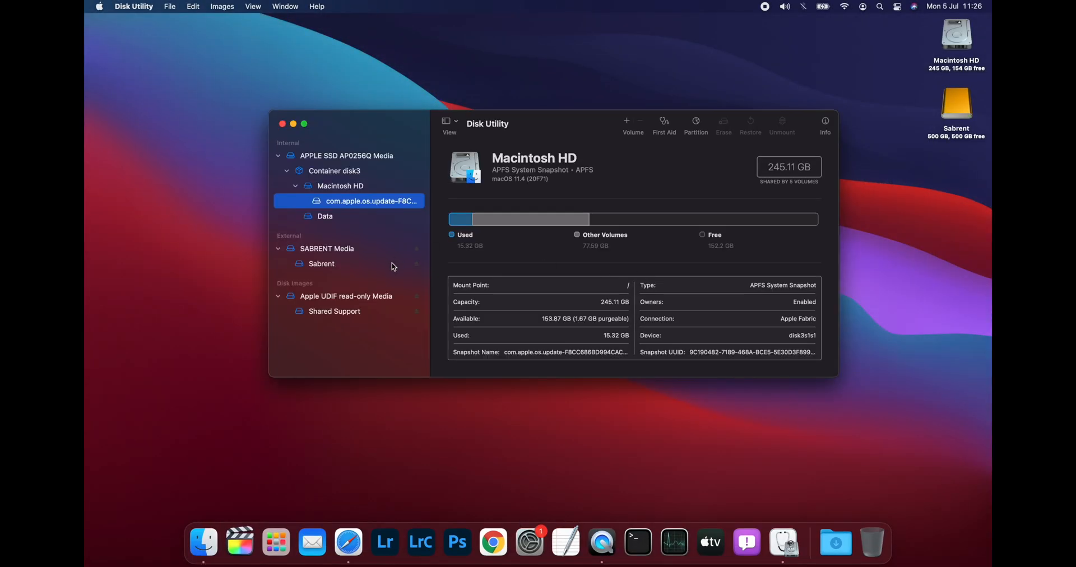
{"action": "mouse_move", "coordinate": [363, 251]}
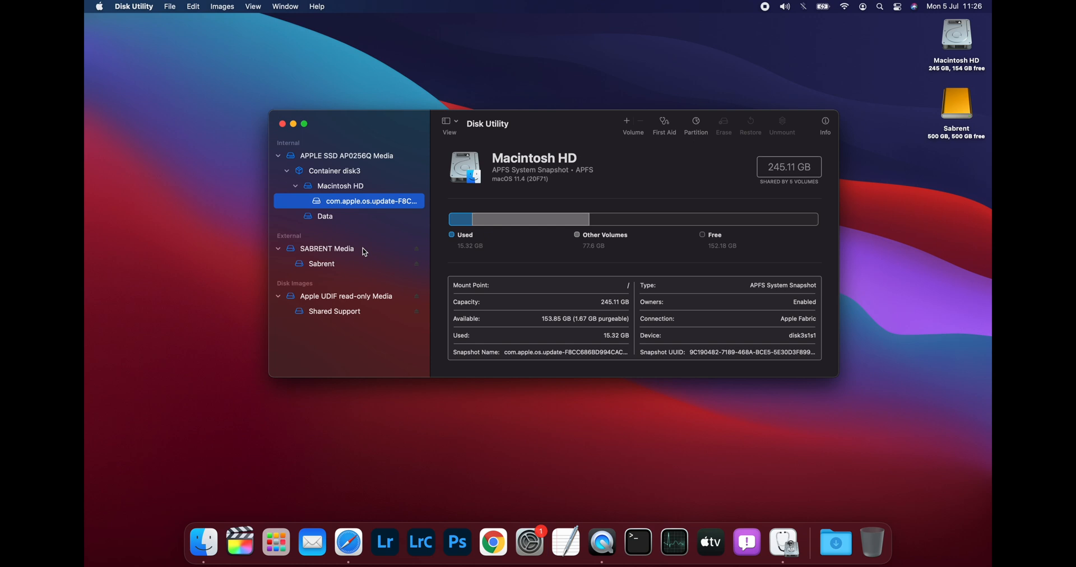
{"action": "left_click", "coordinate": [326, 248]}
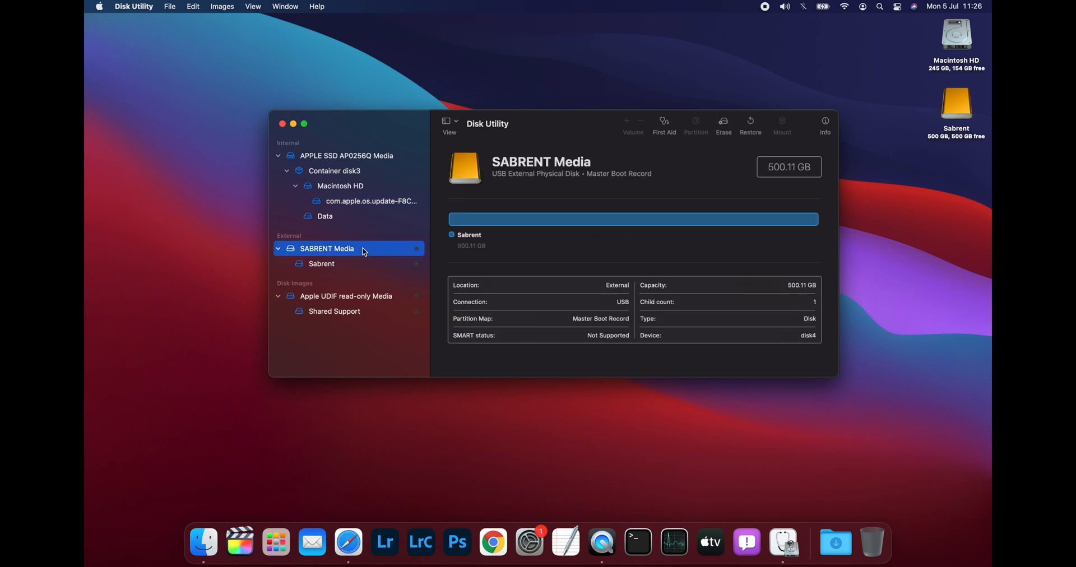
{"action": "mouse_move", "coordinate": [722, 126]}
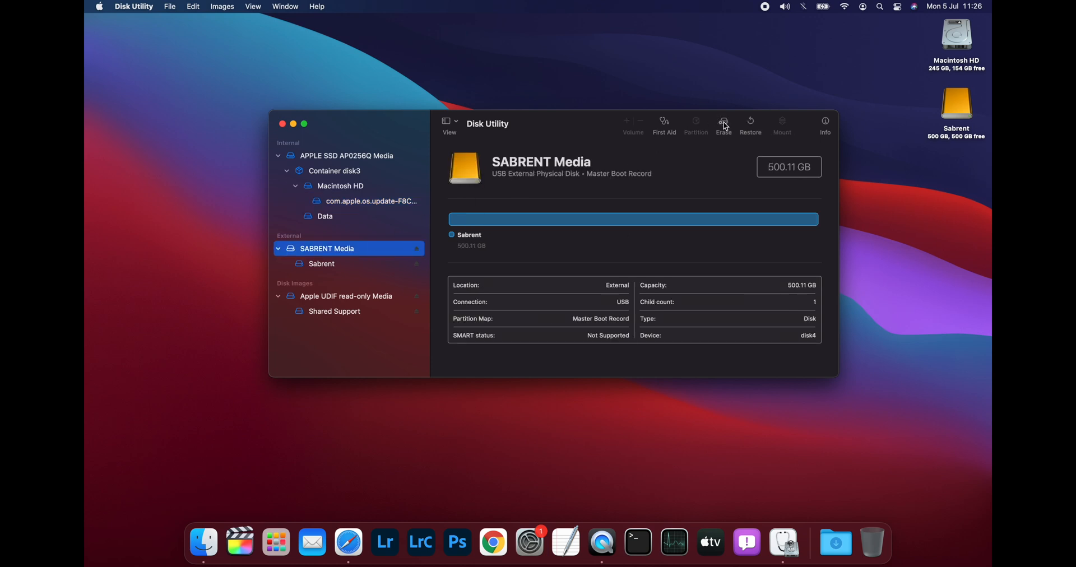
{"action": "mouse_move", "coordinate": [722, 123]}
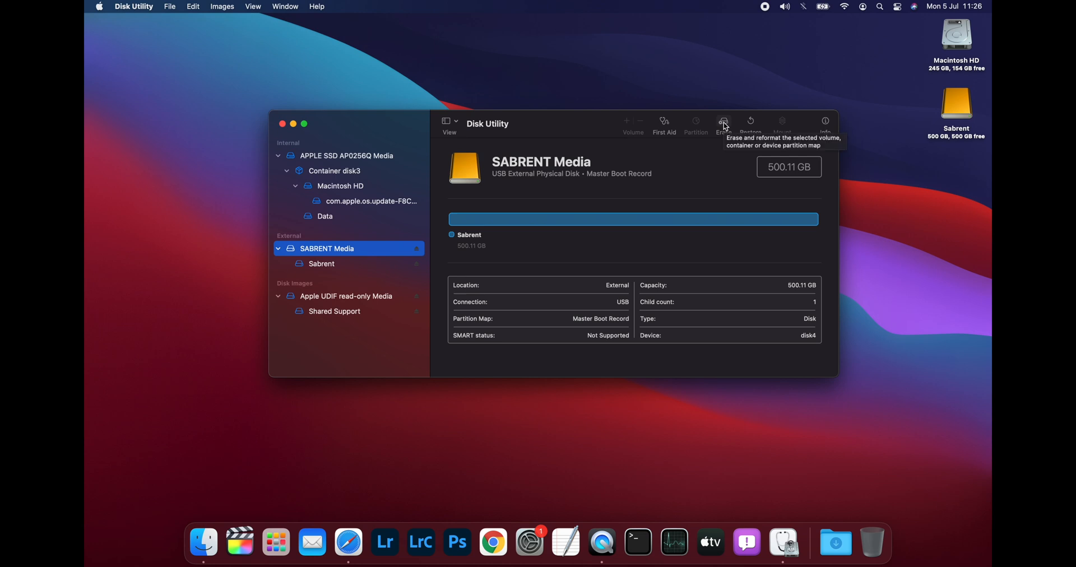
- Erase the whole SABRENT drive as 'Sabrent', APFS with GUID Partition Map, and close the report
{"action": "left_click", "coordinate": [723, 121]}
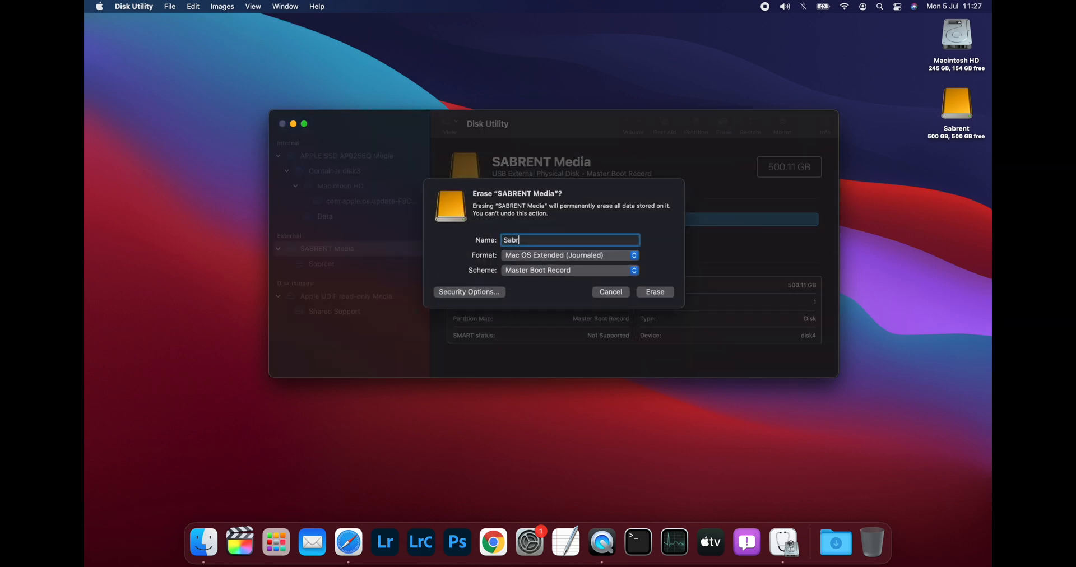
{"action": "left_click", "coordinate": [568, 270]}
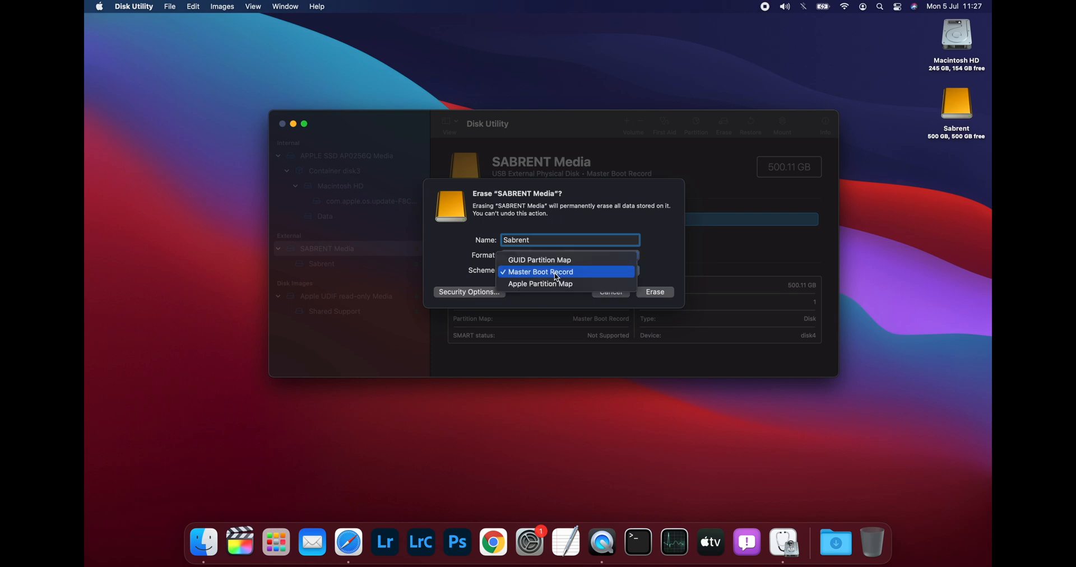
{"action": "mouse_move", "coordinate": [549, 264]}
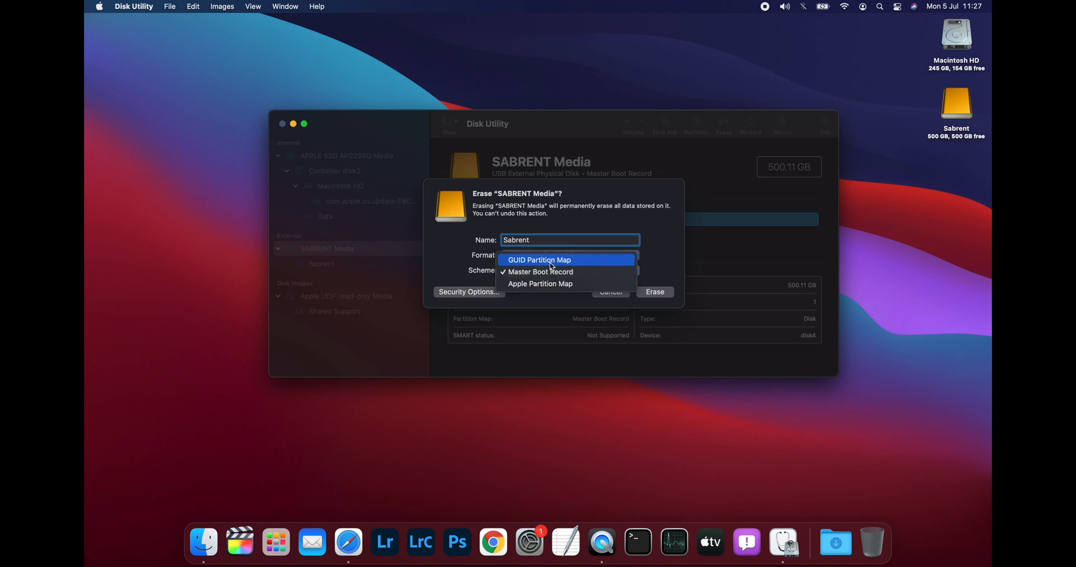
{"action": "left_click", "coordinate": [562, 254]}
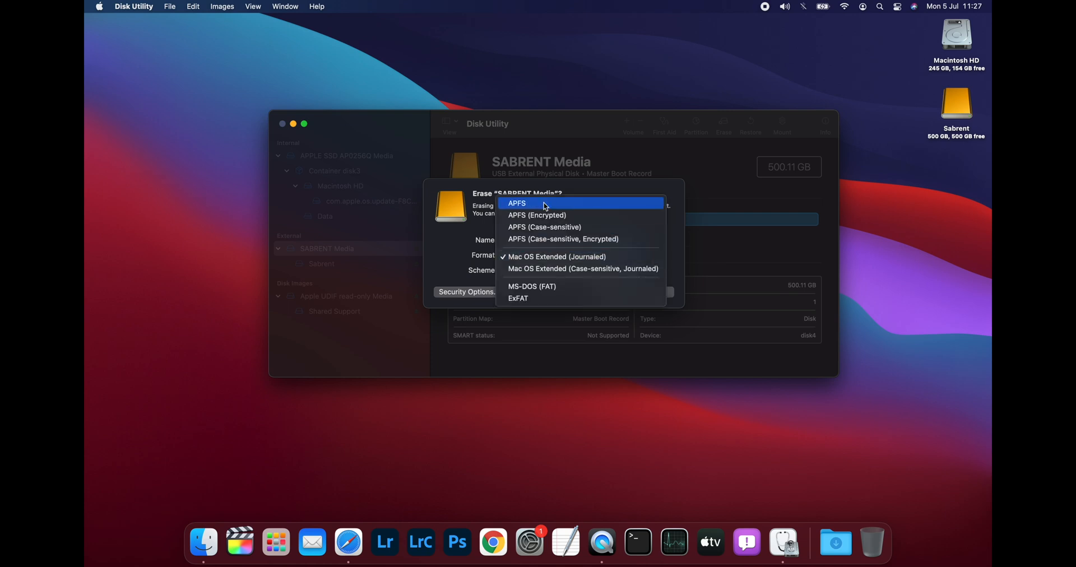
{"action": "left_click", "coordinate": [516, 202]}
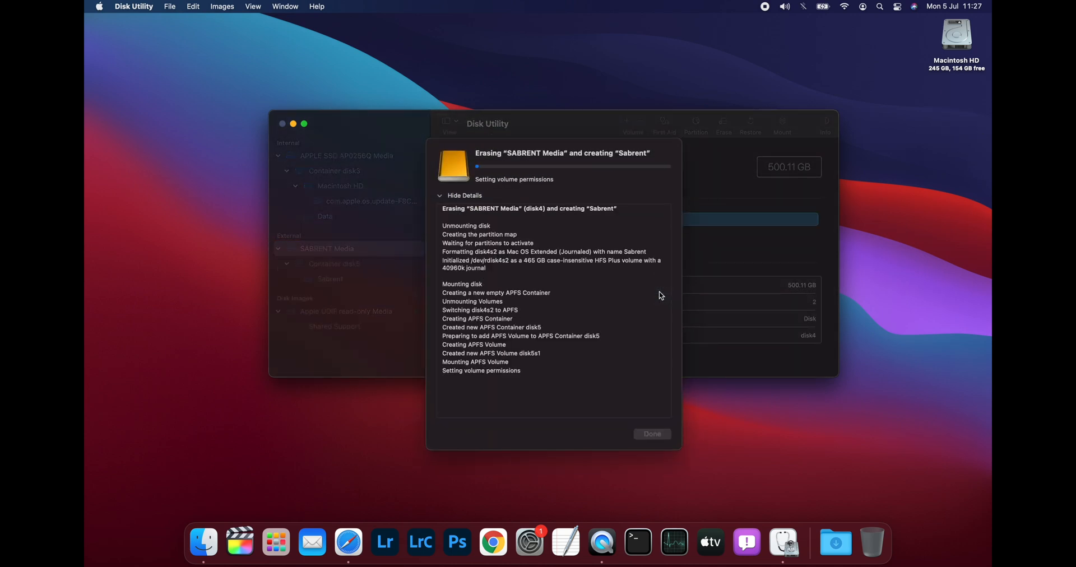
{"action": "left_click", "coordinate": [650, 434]}
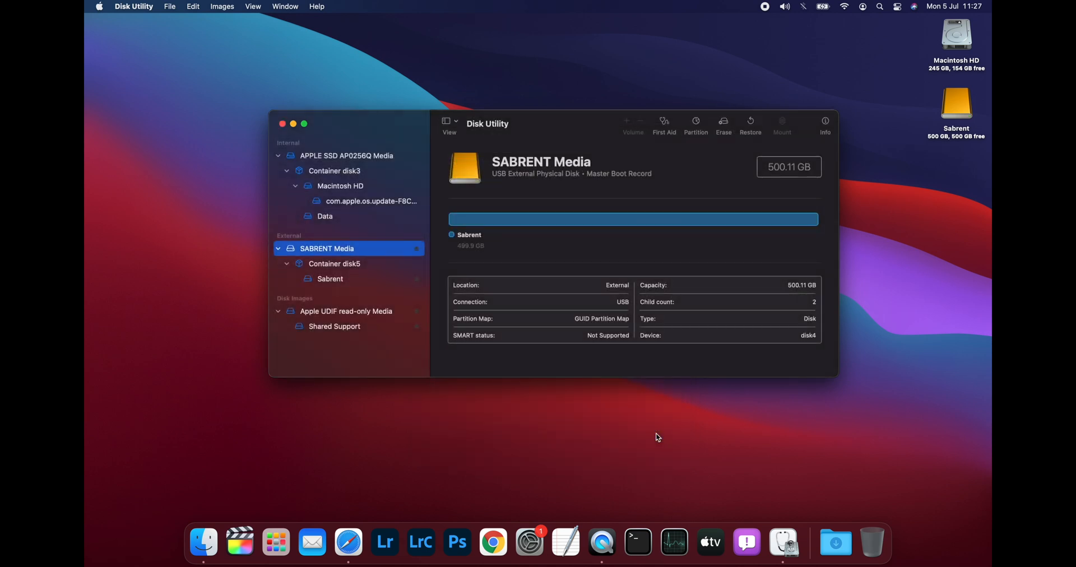
{"action": "left_click", "coordinate": [282, 123]}
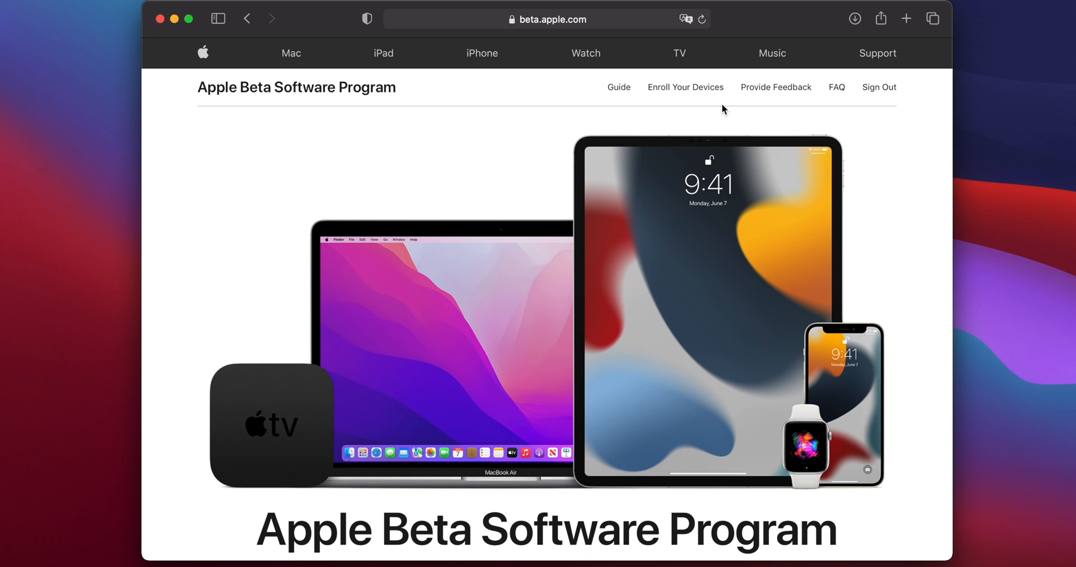
- Sign in to the Apple Beta Software Program with the saved Apple ID to reach Enroll Your Devices
{"action": "left_click", "coordinate": [684, 87]}
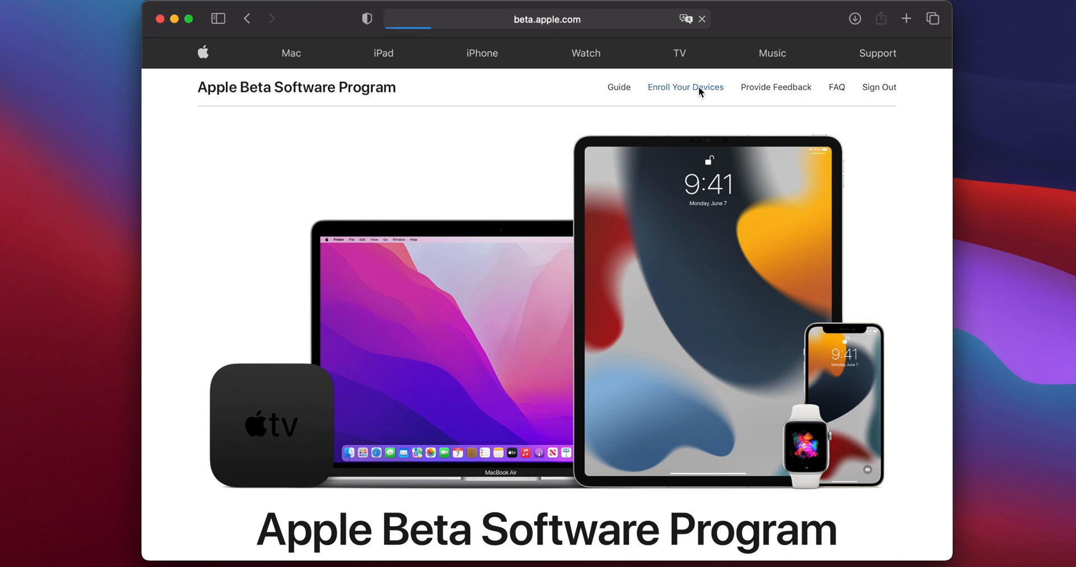
{"action": "left_click", "coordinate": [685, 87]}
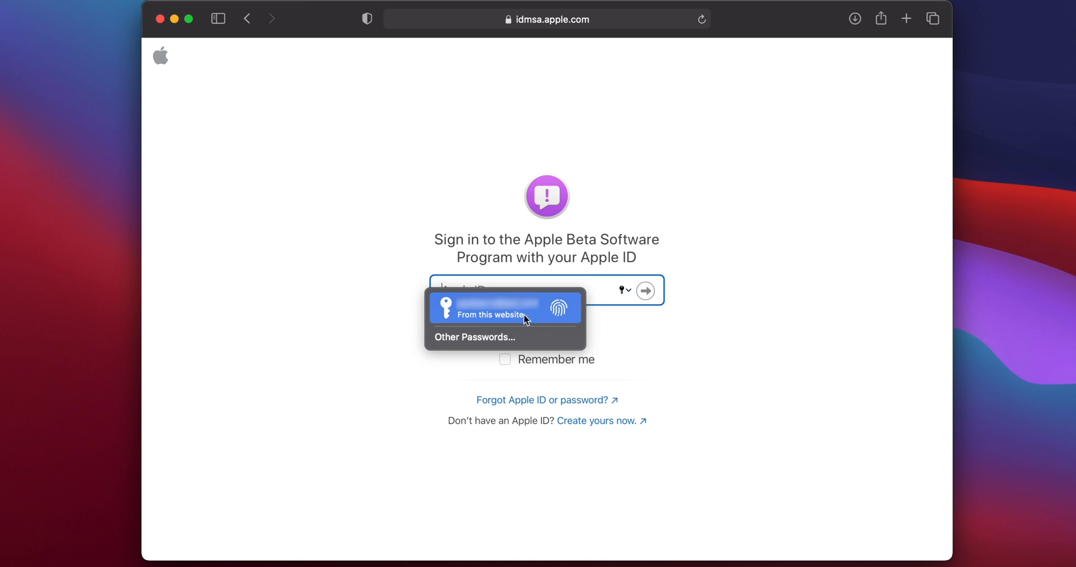
{"action": "left_click", "coordinate": [506, 307]}
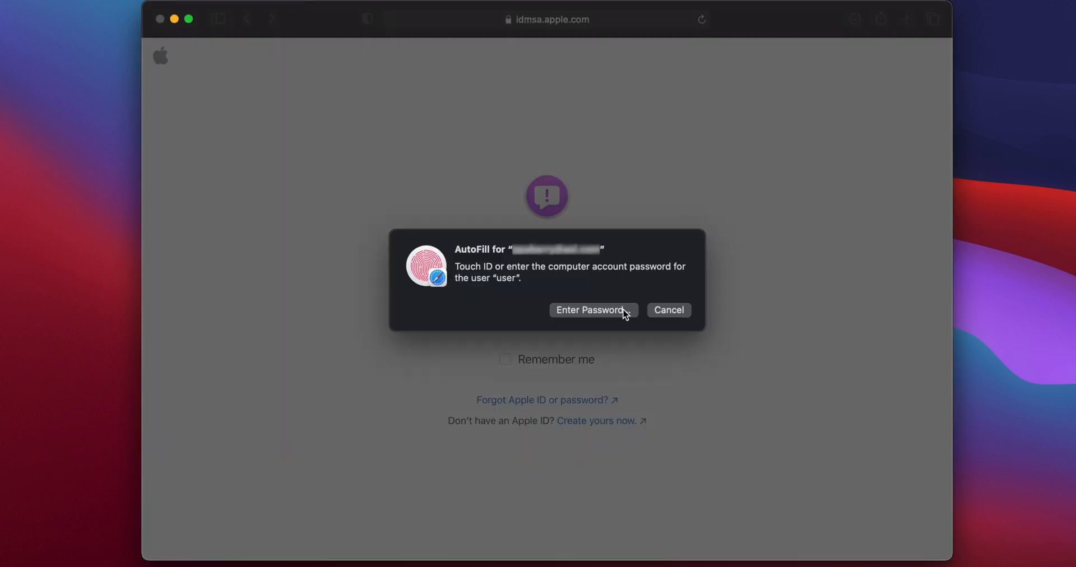
{"action": "left_click", "coordinate": [667, 309]}
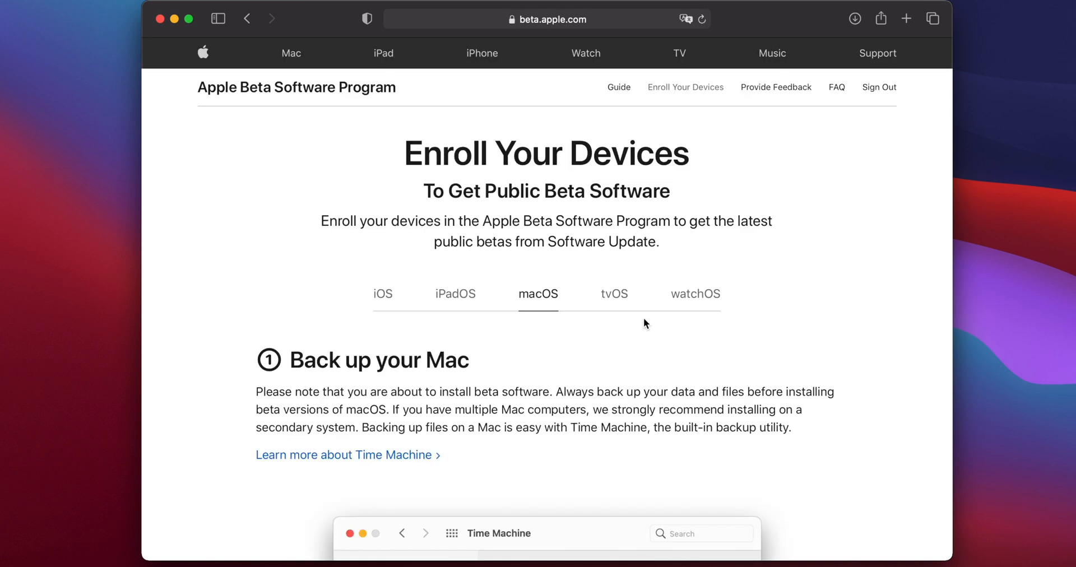
- Download the macOS Public Beta Access Utility from the Enroll your Mac section
{"action": "scroll", "scroll_direction": "down", "scroll_amount": 3}
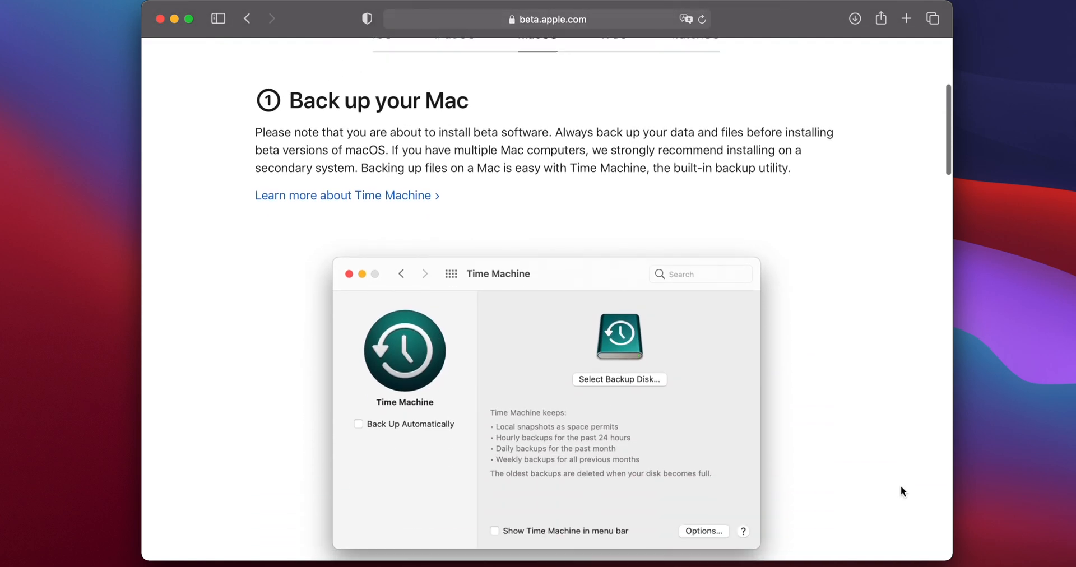
{"action": "scroll", "scroll_direction": "down", "scroll_amount": 3}
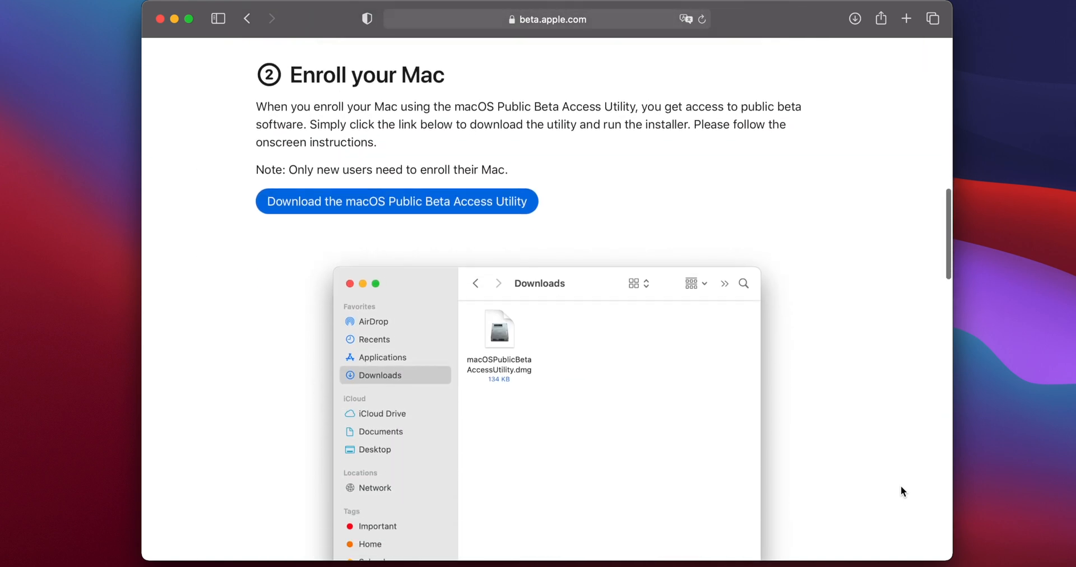
{"action": "left_click", "coordinate": [396, 200]}
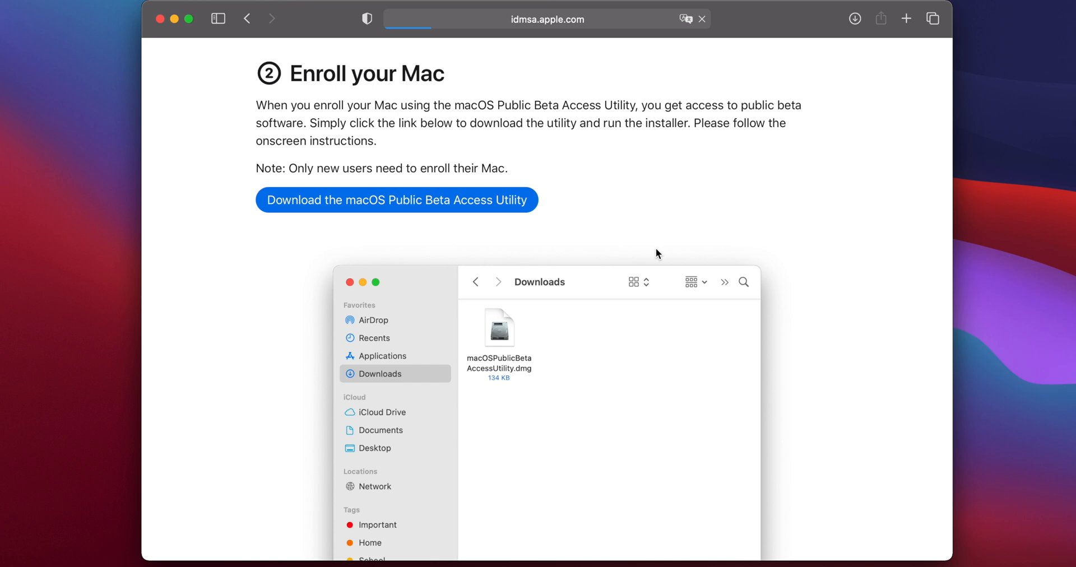
{"action": "left_click", "coordinate": [396, 200]}
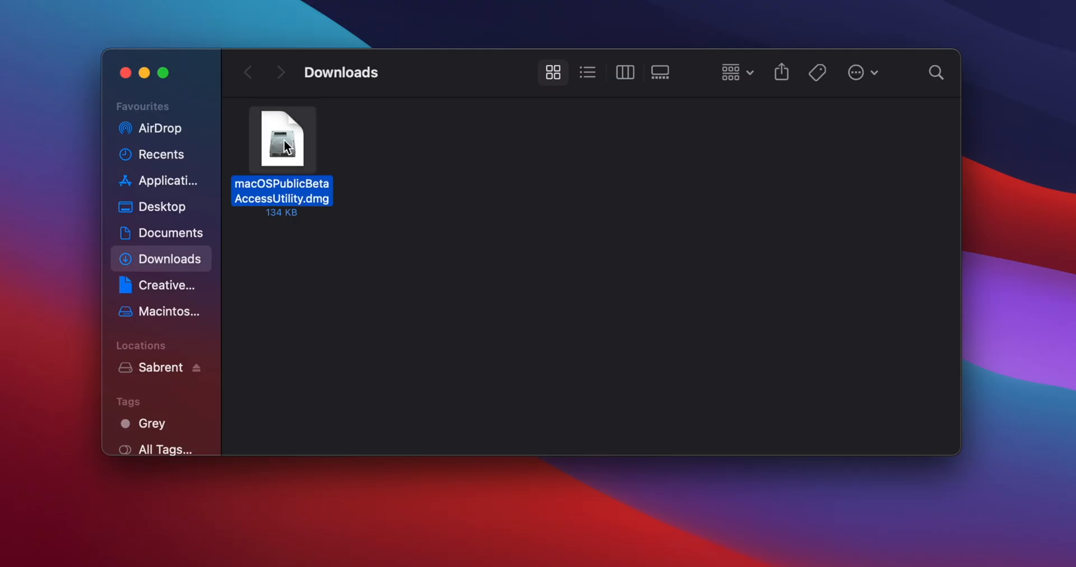
- Mount macOSPublicBetaAccessUtility.dmg from Downloads and launch the .pkg installer inside it
{"action": "double_click", "coordinate": [281, 139]}
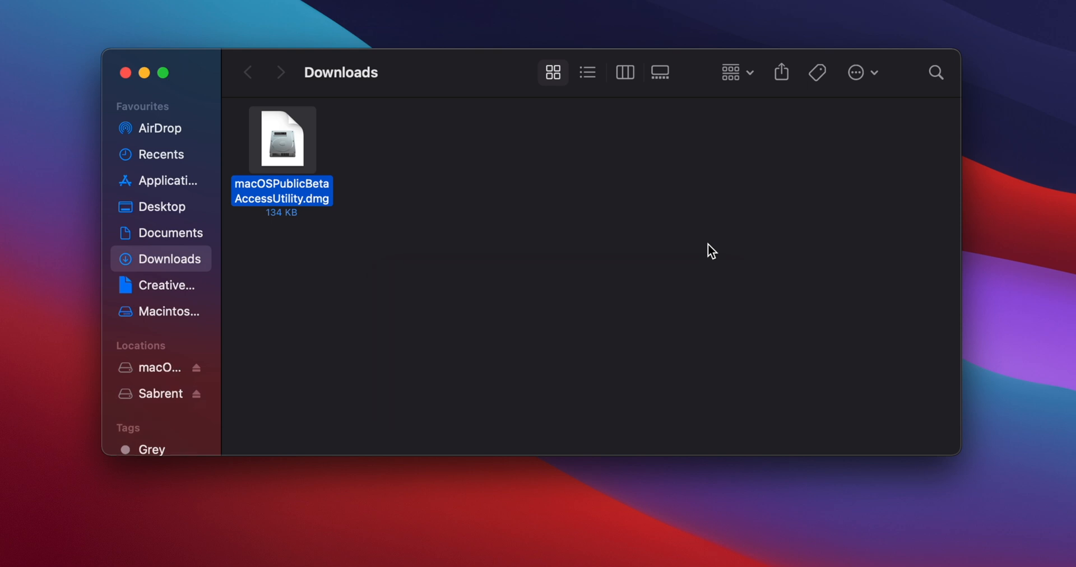
{"action": "double_click", "coordinate": [281, 140]}
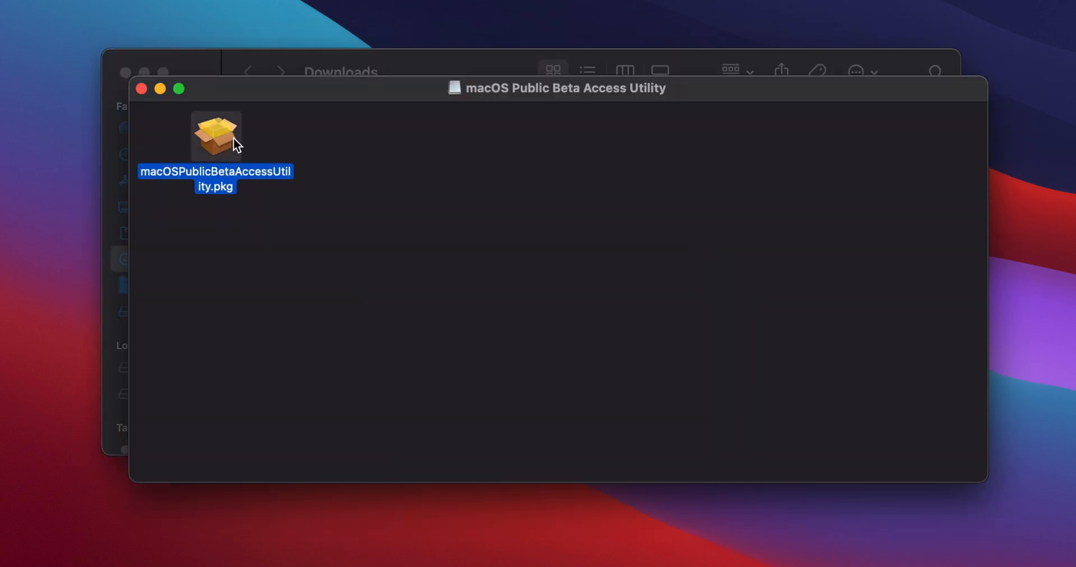
{"action": "double_click", "coordinate": [216, 136]}
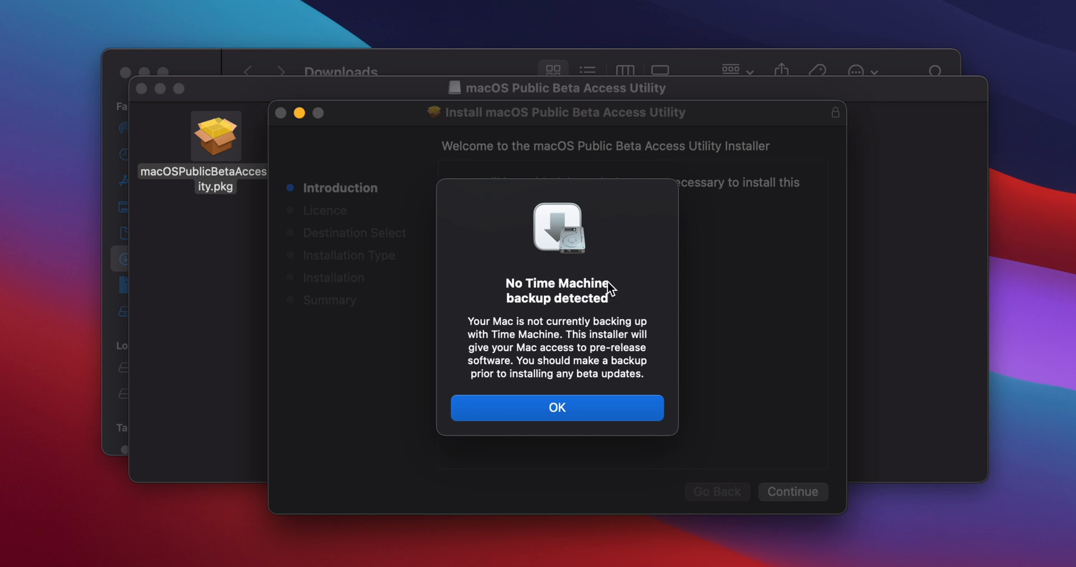
{"action": "mouse_move", "coordinate": [585, 419]}
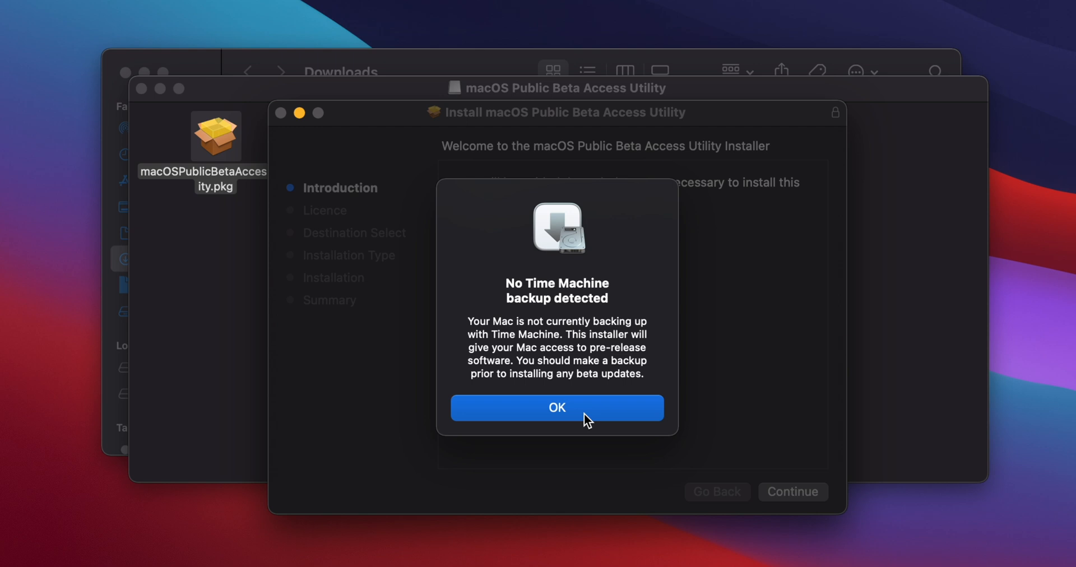
- Dismiss the Time Machine backup warning and accept the installer's licence terms
{"action": "left_click", "coordinate": [557, 407]}
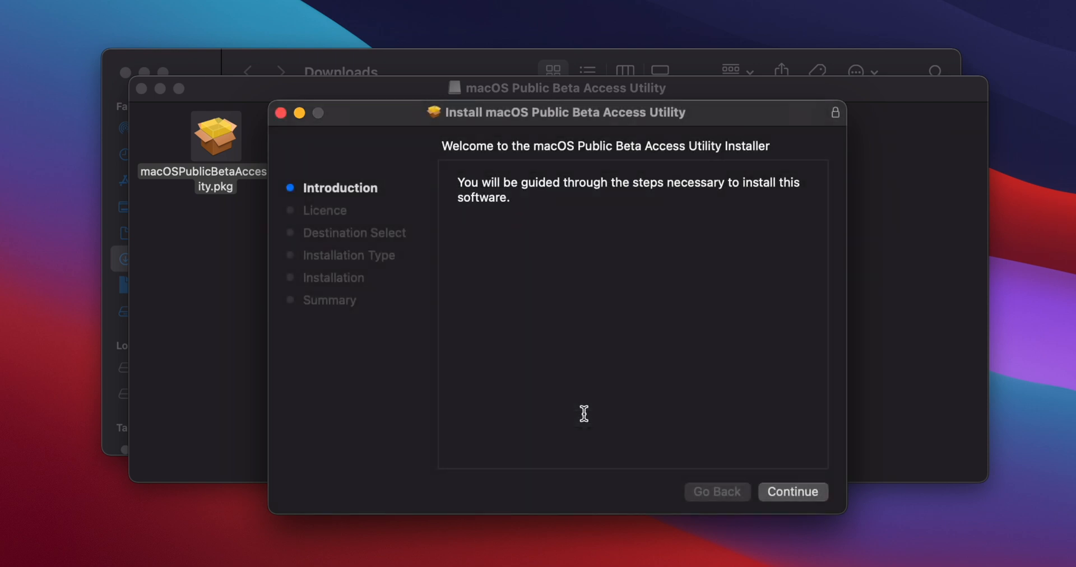
{"action": "mouse_move", "coordinate": [804, 539]}
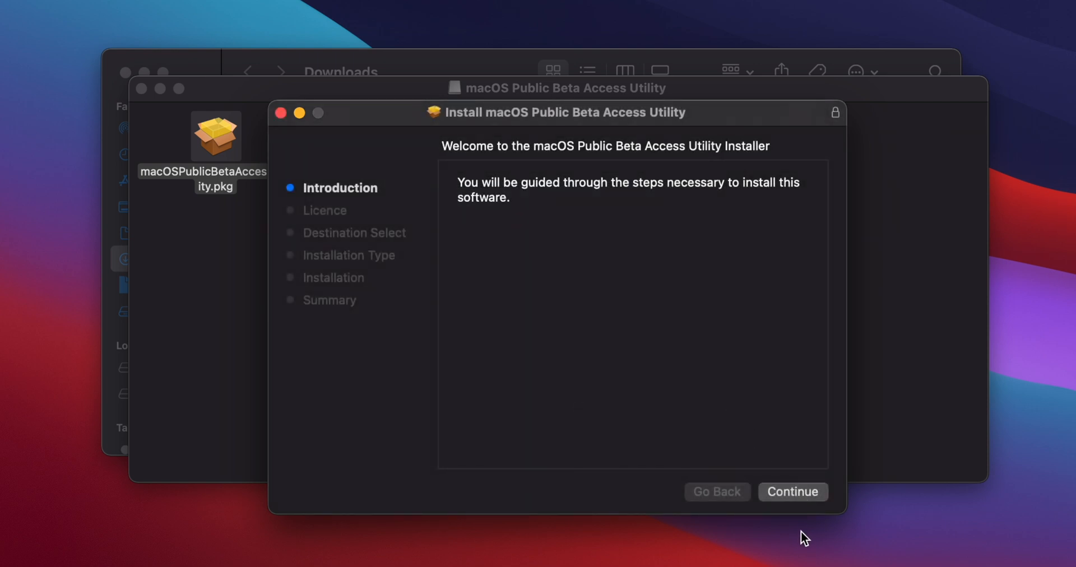
{"action": "left_click", "coordinate": [792, 492]}
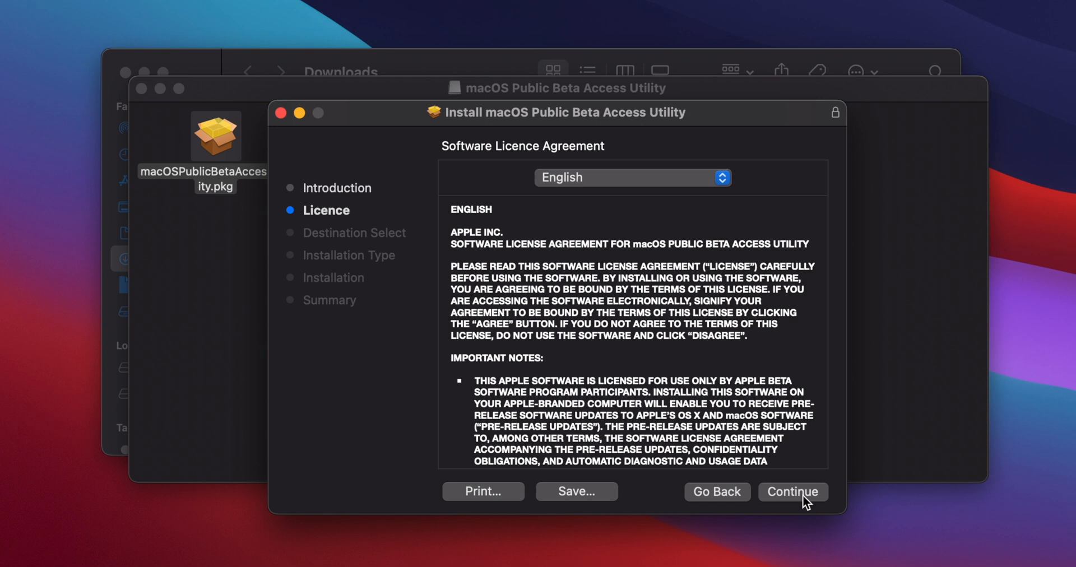
{"action": "left_click", "coordinate": [793, 492]}
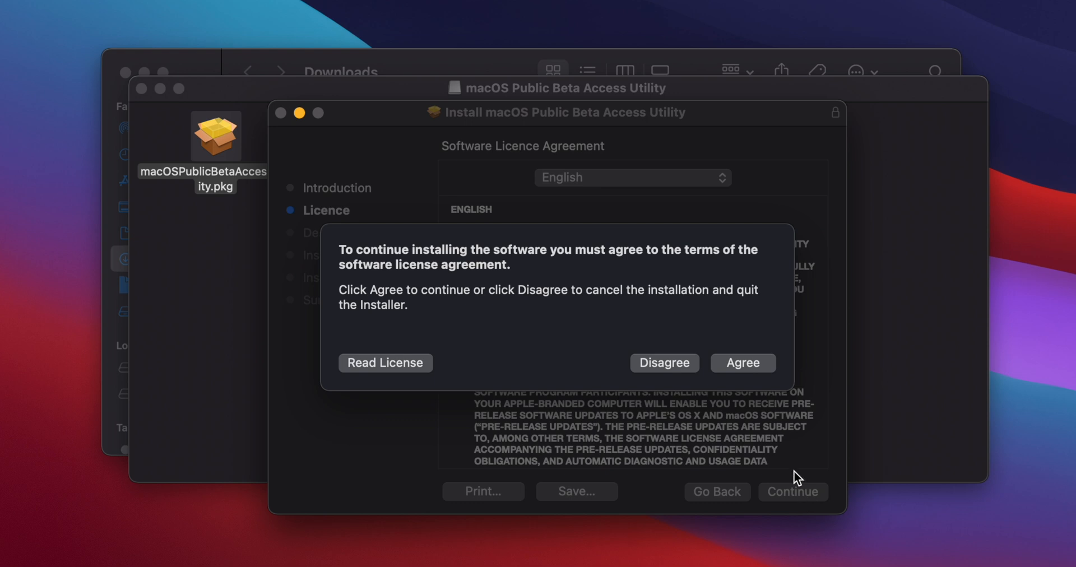
{"action": "left_click", "coordinate": [742, 362]}
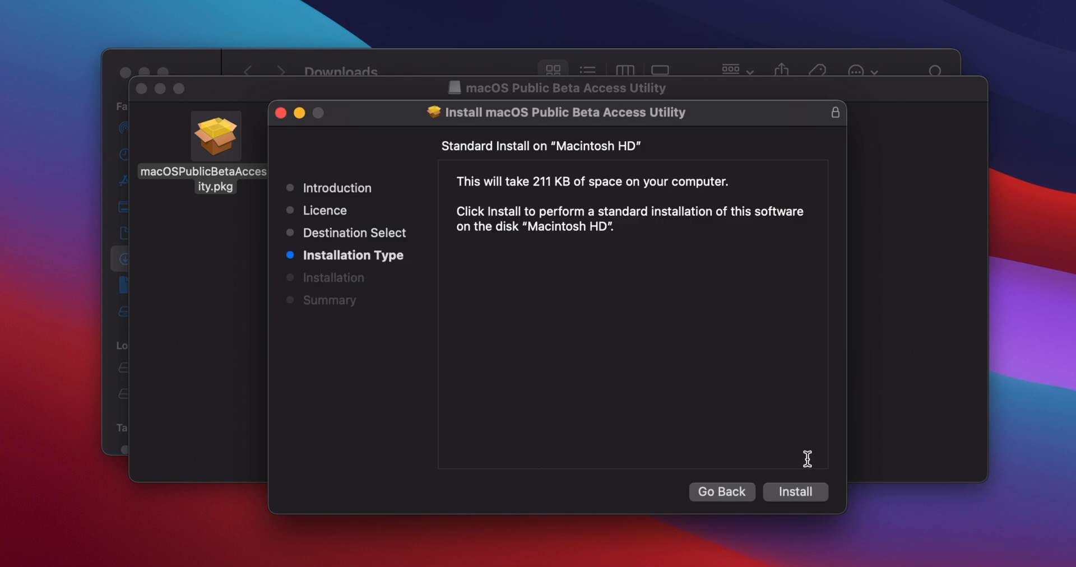
- Install the Public Beta Access Utility on Macintosh HD, authorising with the password, and close
{"action": "left_click", "coordinate": [795, 492]}
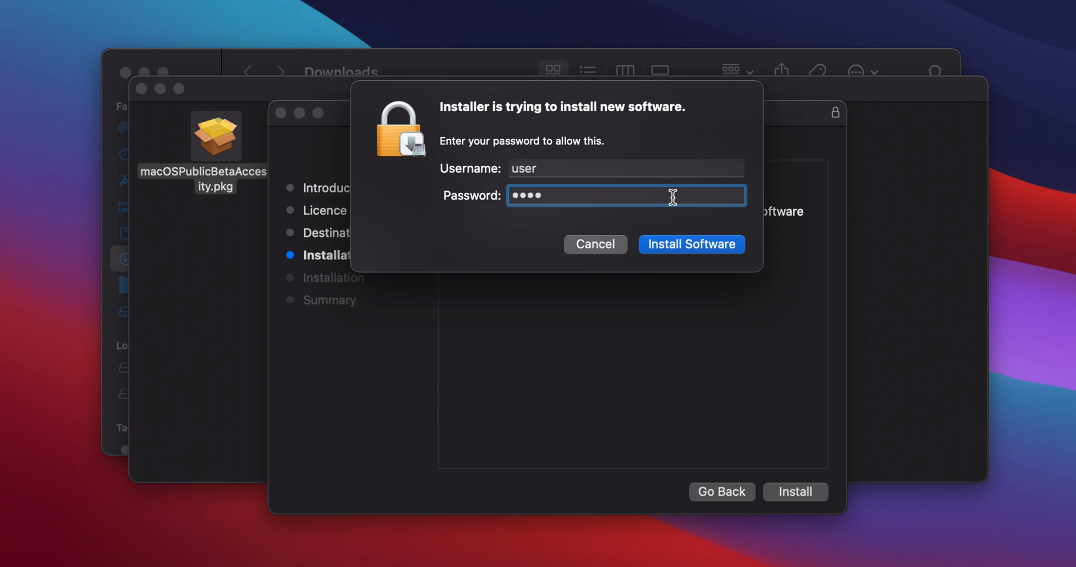
{"action": "left_click", "coordinate": [692, 244]}
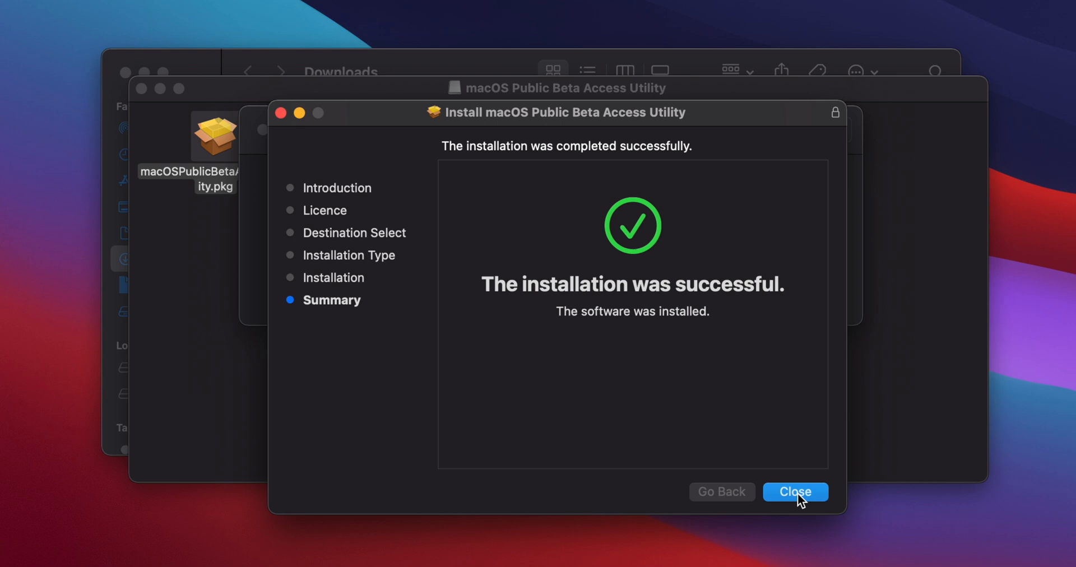
{"action": "left_click", "coordinate": [795, 492]}
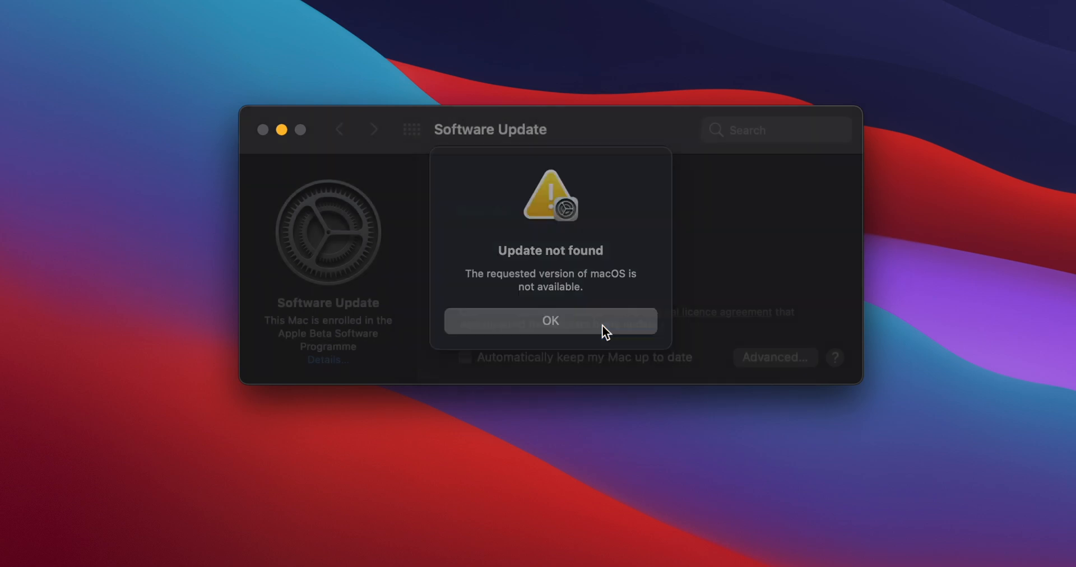
- Dismiss the 'Update not found' alert and start the macOS Monterey beta upgrade in Software Update
{"action": "left_click", "coordinate": [549, 320]}
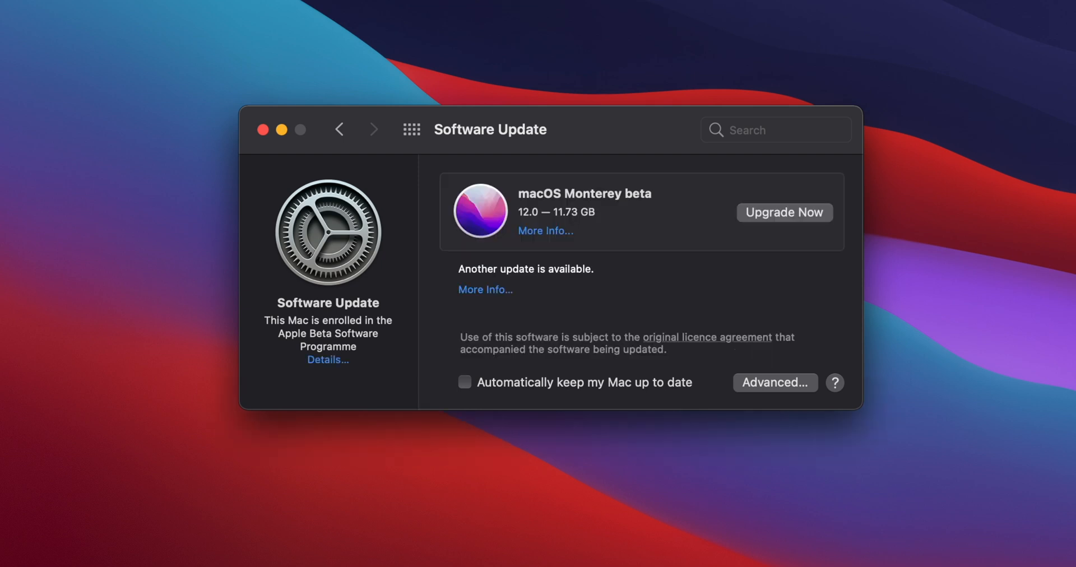
{"action": "mouse_move", "coordinate": [800, 221]}
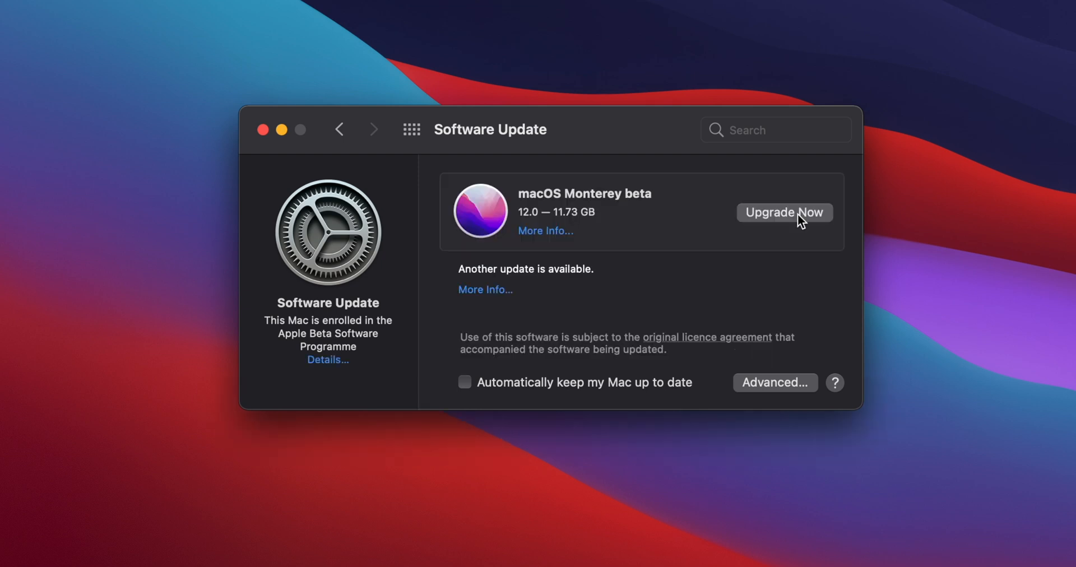
{"action": "left_click", "coordinate": [785, 212]}
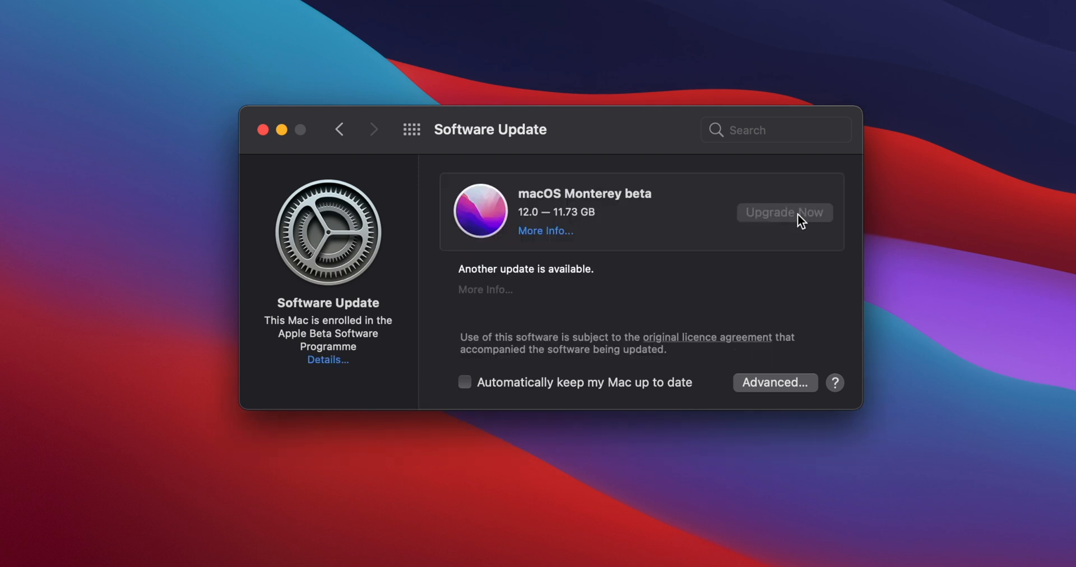
{"action": "left_click", "coordinate": [784, 211]}
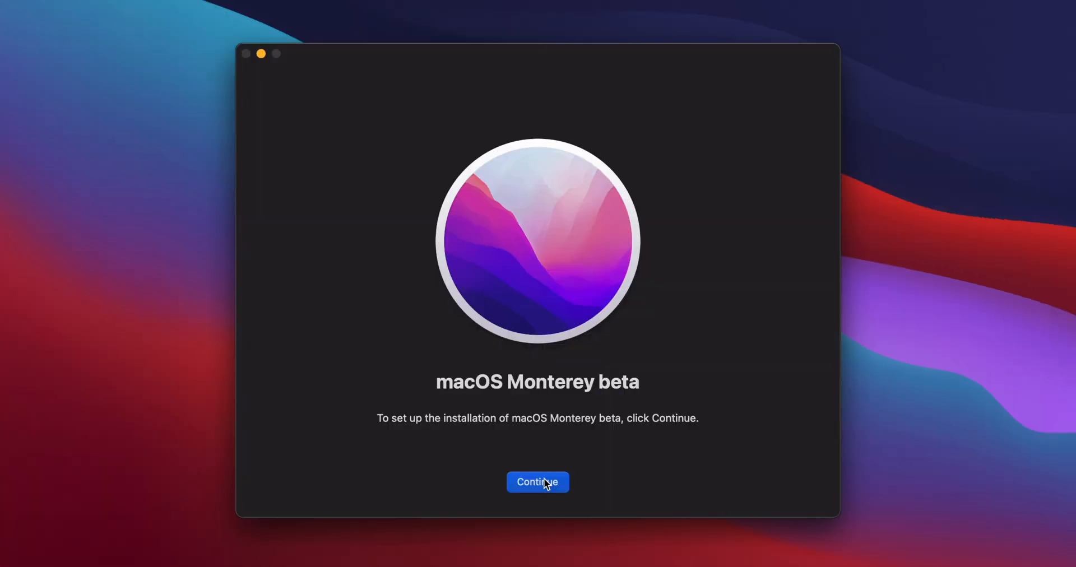
- Begin the Monterey beta installer and agree to its licence terms
{"action": "left_click", "coordinate": [537, 480]}
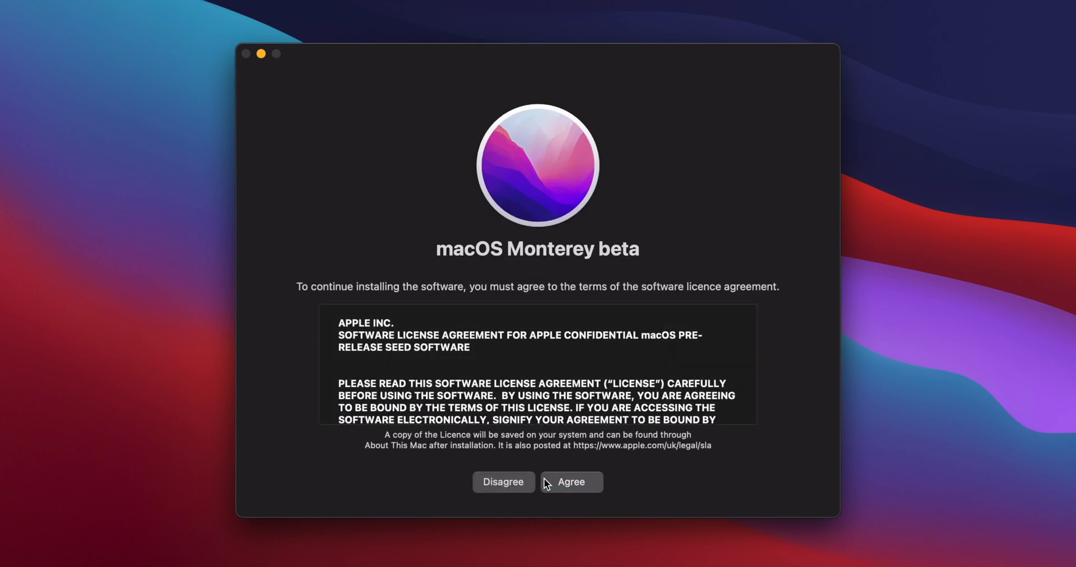
{"action": "left_click", "coordinate": [571, 480]}
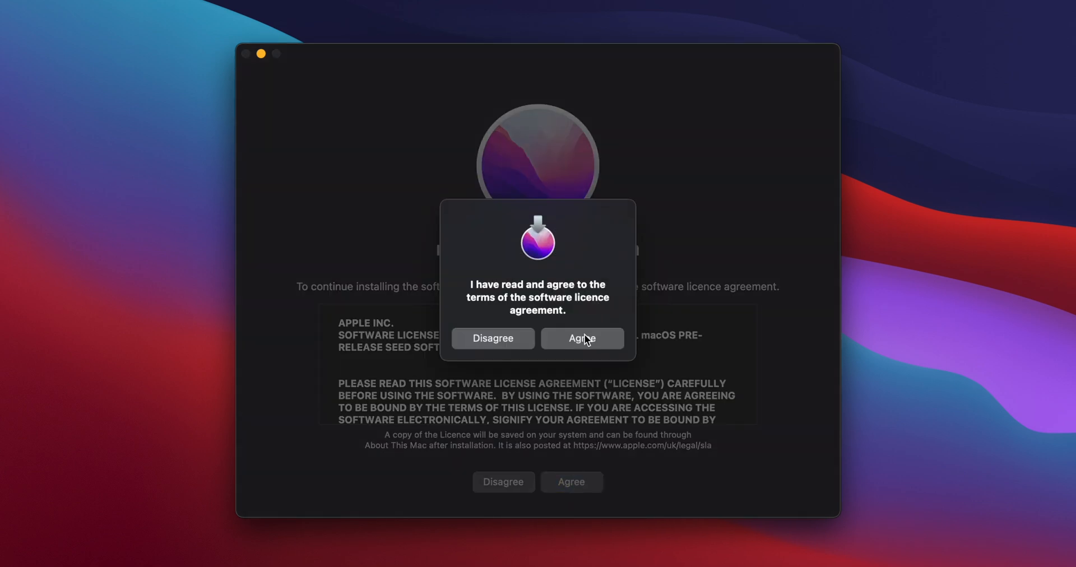
{"action": "left_click", "coordinate": [581, 337]}
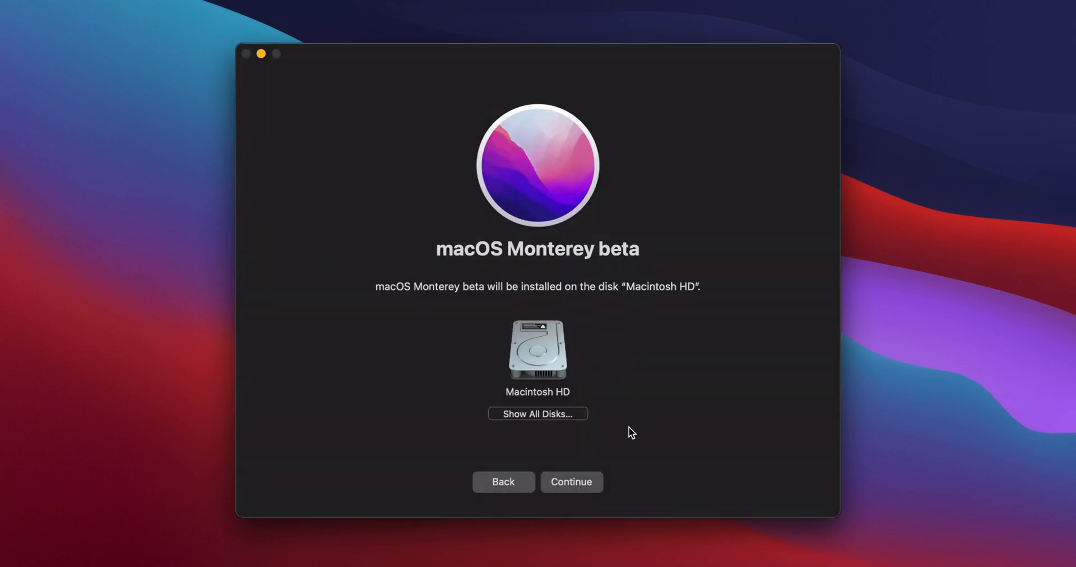
{"action": "mouse_move", "coordinate": [569, 419]}
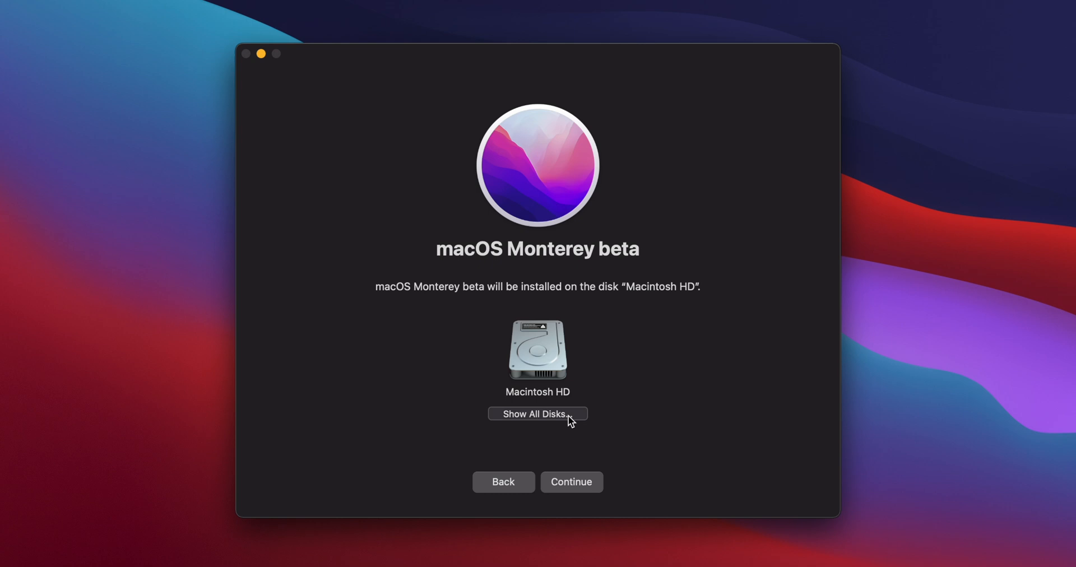
- Show all disks and choose the Sabrent disk as the install destination
{"action": "left_click", "coordinate": [537, 414]}
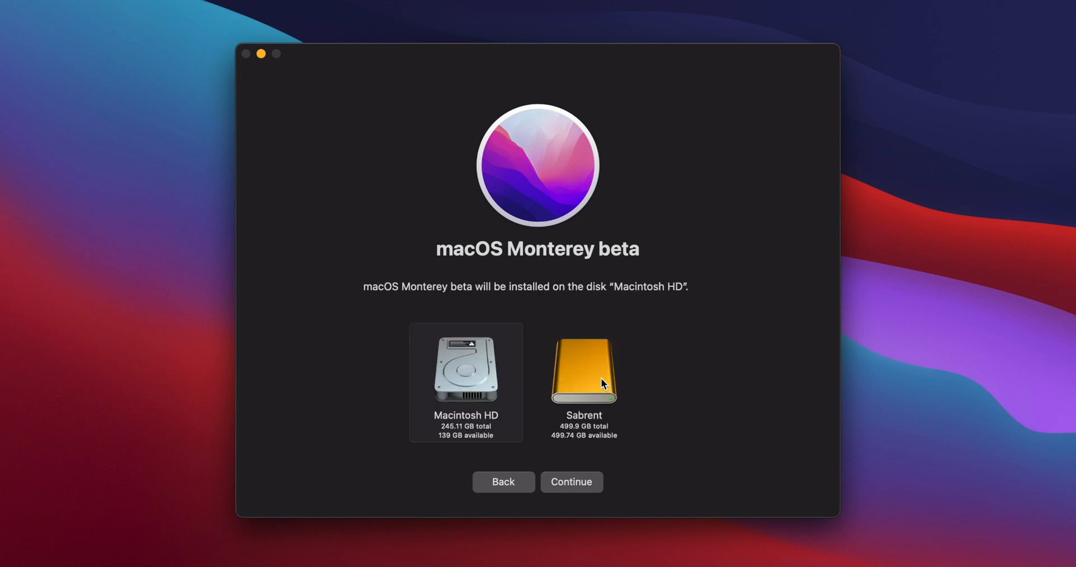
{"action": "left_click", "coordinate": [582, 382]}
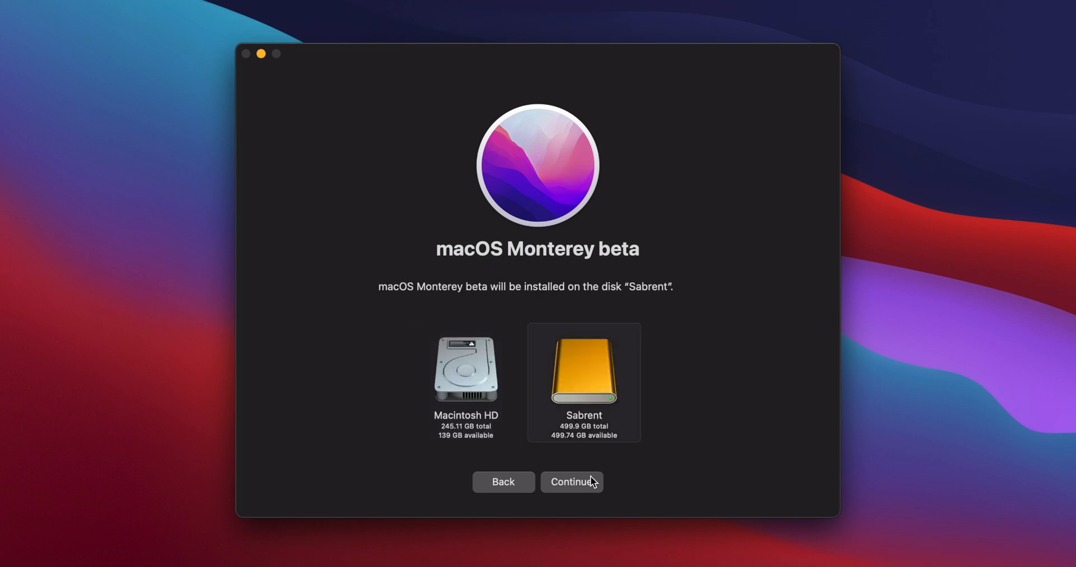
{"action": "left_click", "coordinate": [570, 480]}
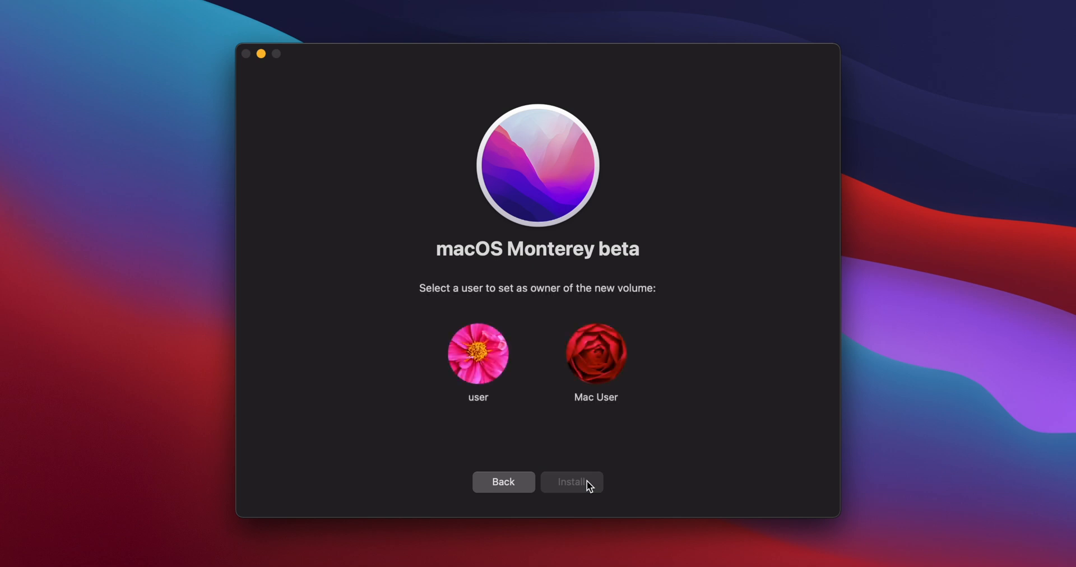
- Make the 'user' account owner of the new volume and unlock the installation with its password
{"action": "left_click", "coordinate": [477, 353]}
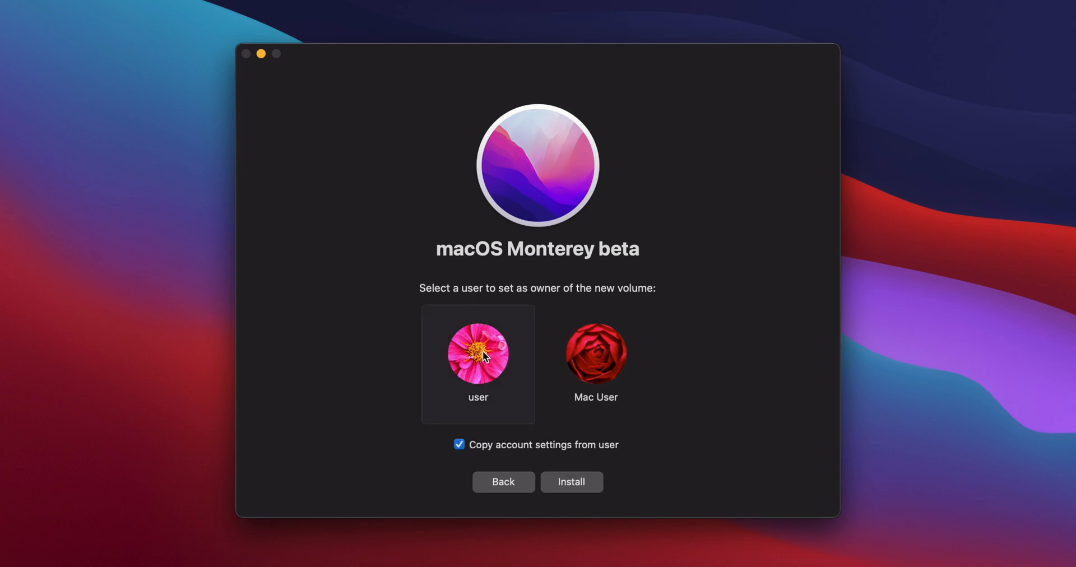
{"action": "left_click", "coordinate": [570, 481]}
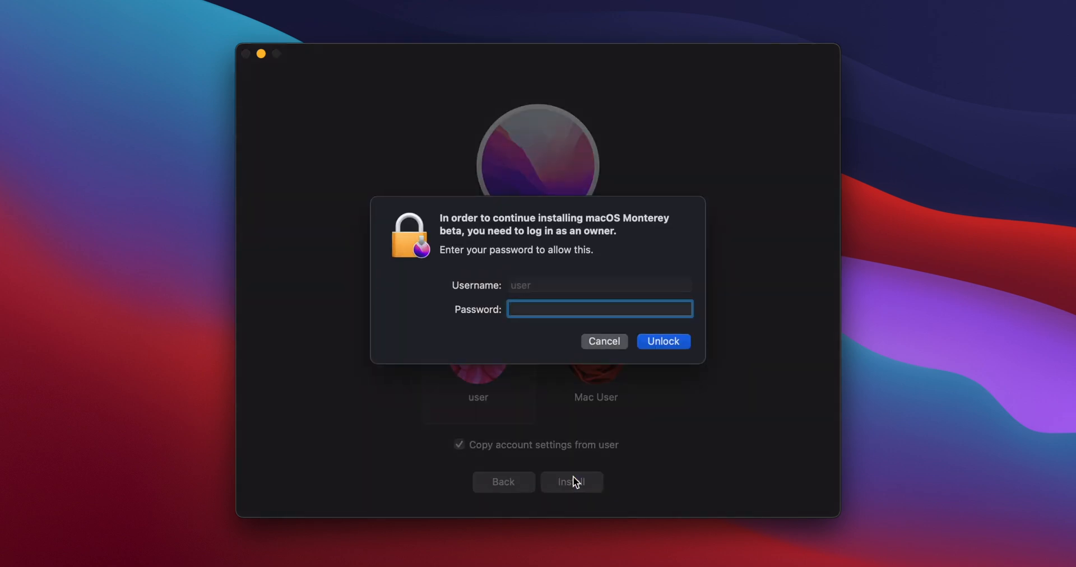
{"action": "type", "text": "••••"}
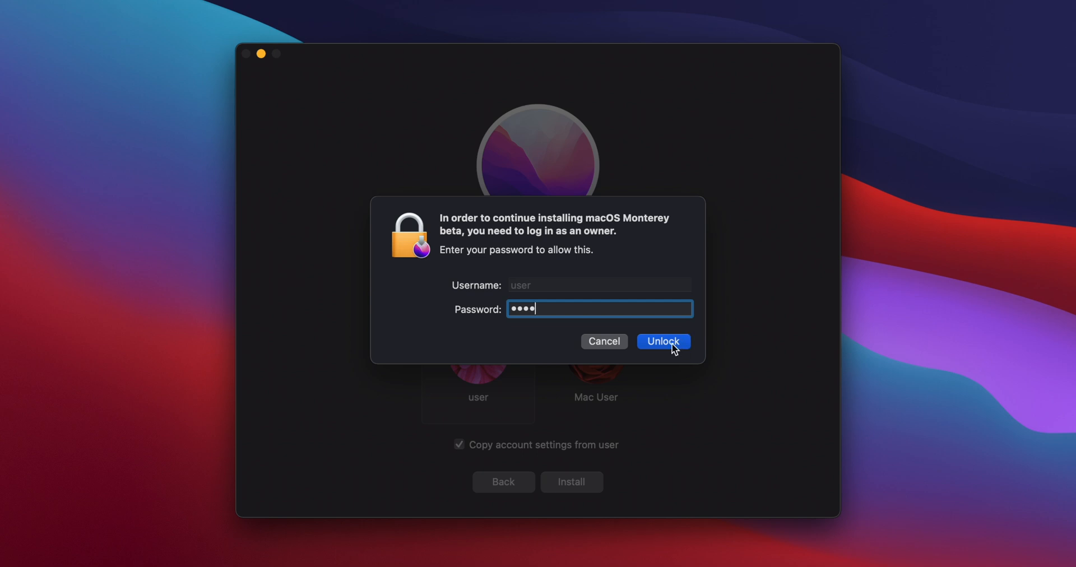
{"action": "left_click", "coordinate": [662, 340]}
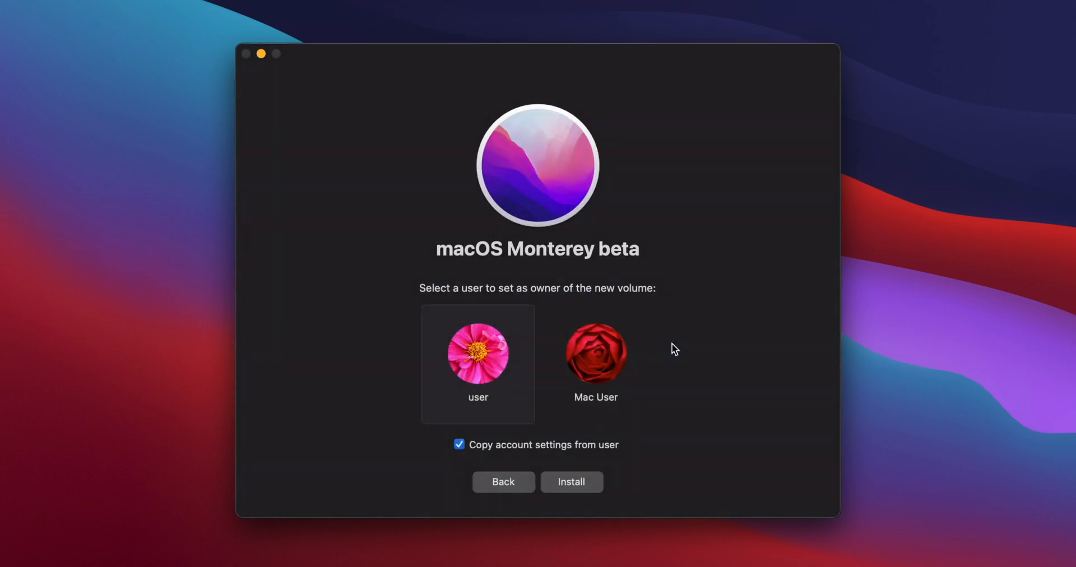
{"action": "left_click", "coordinate": [571, 480]}
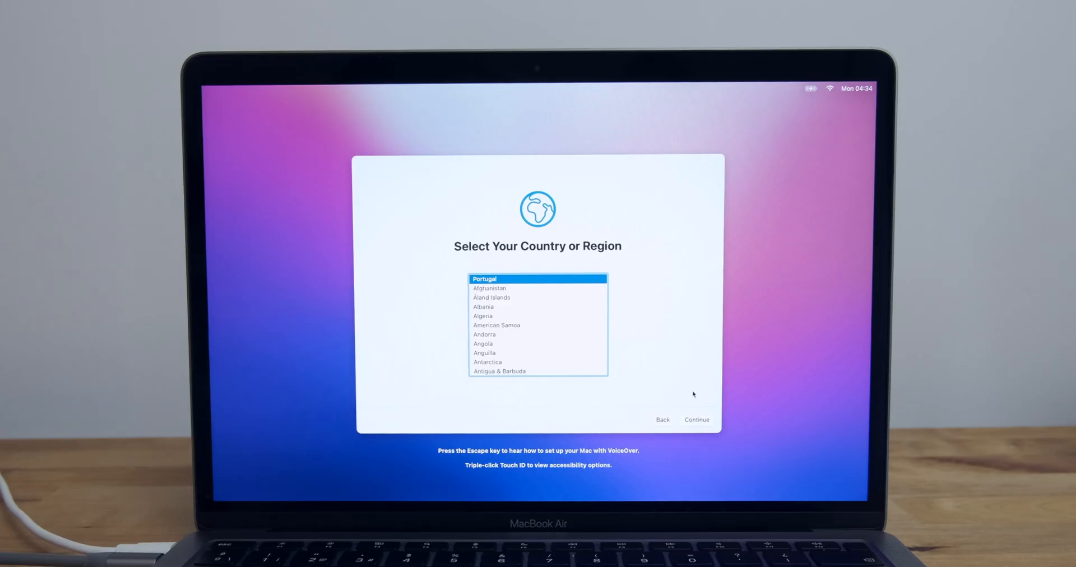
- Keep Portugal and suggested languages, skip accessibility and migration, join Wi-Fi, pick an administrator account
{"action": "left_click", "coordinate": [695, 419]}
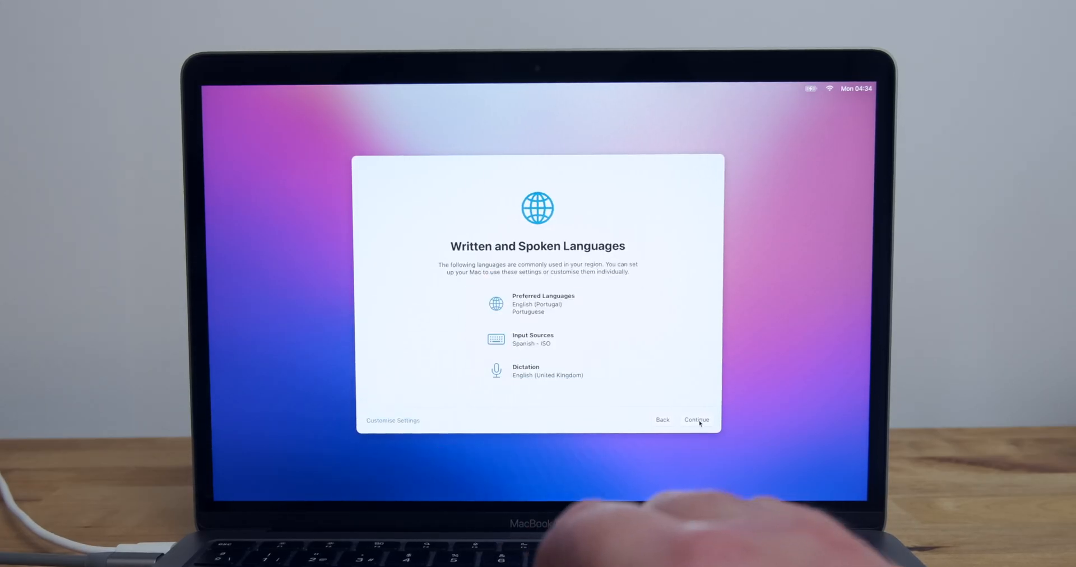
{"action": "left_click", "coordinate": [696, 419]}
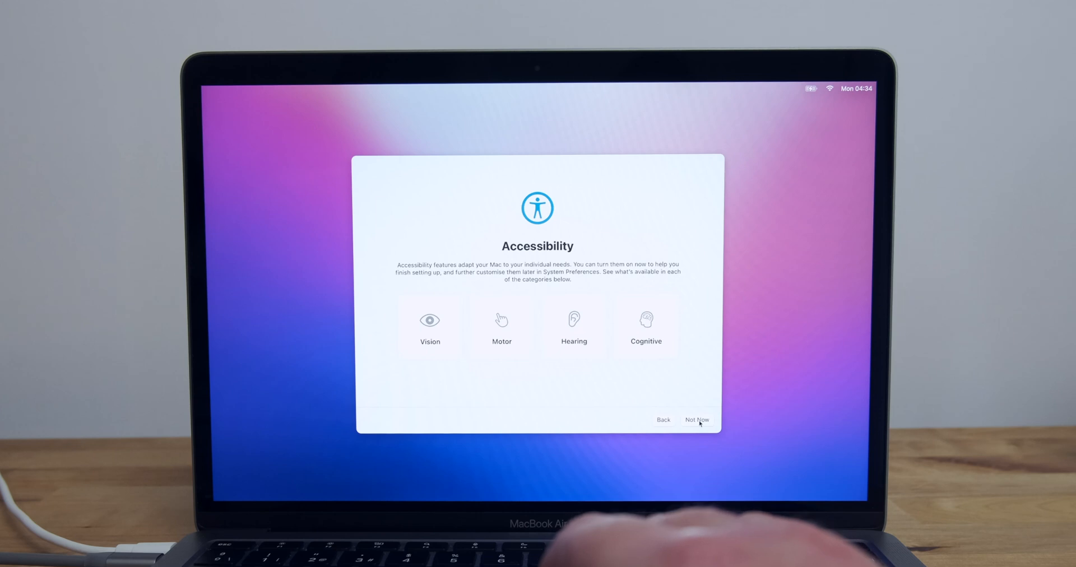
{"action": "left_click", "coordinate": [696, 419]}
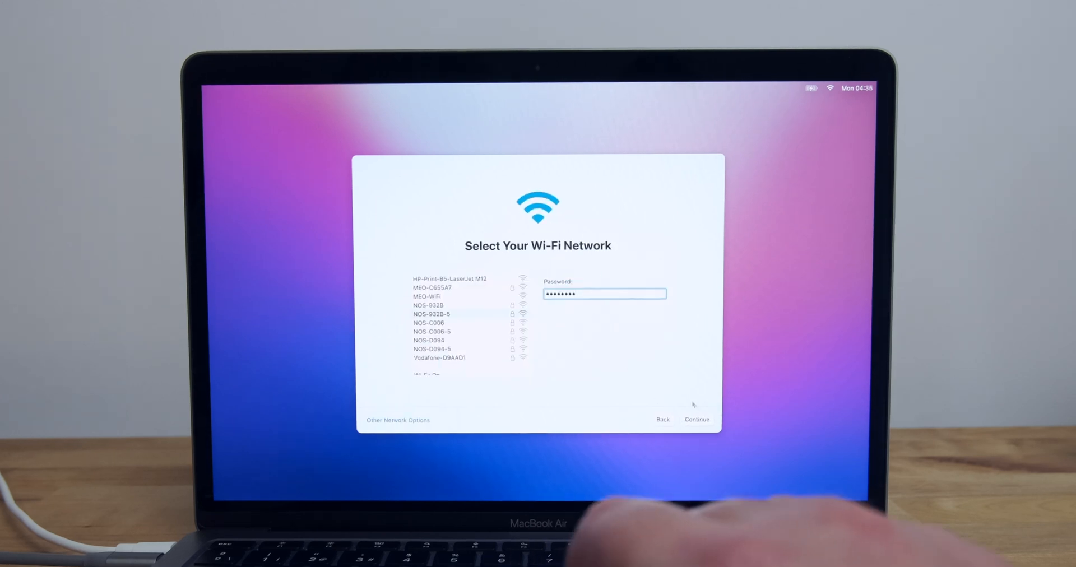
{"action": "left_click", "coordinate": [696, 419]}
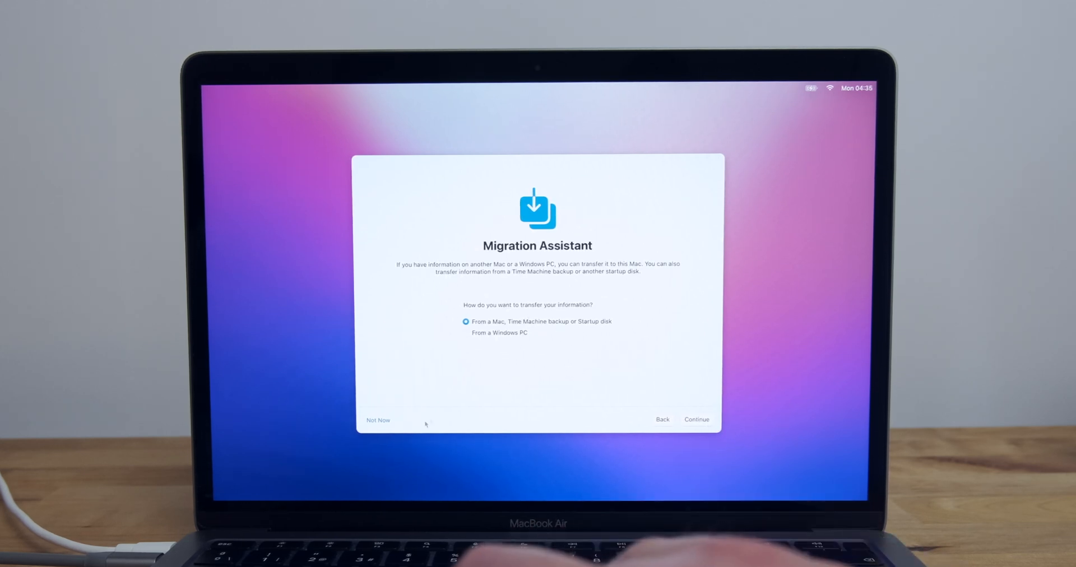
{"action": "left_click", "coordinate": [696, 419]}
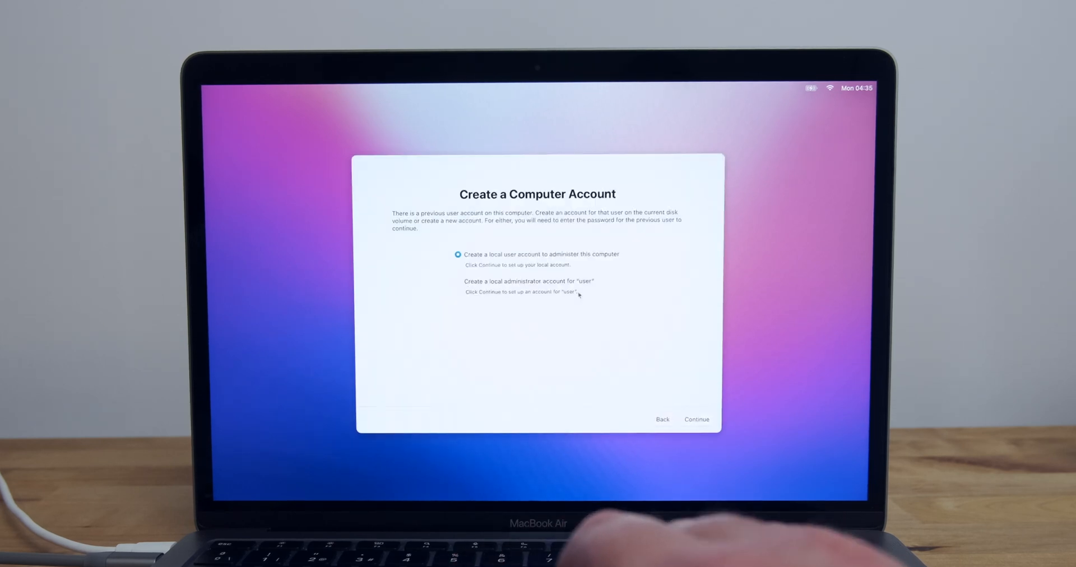
{"action": "left_click", "coordinate": [696, 419]}
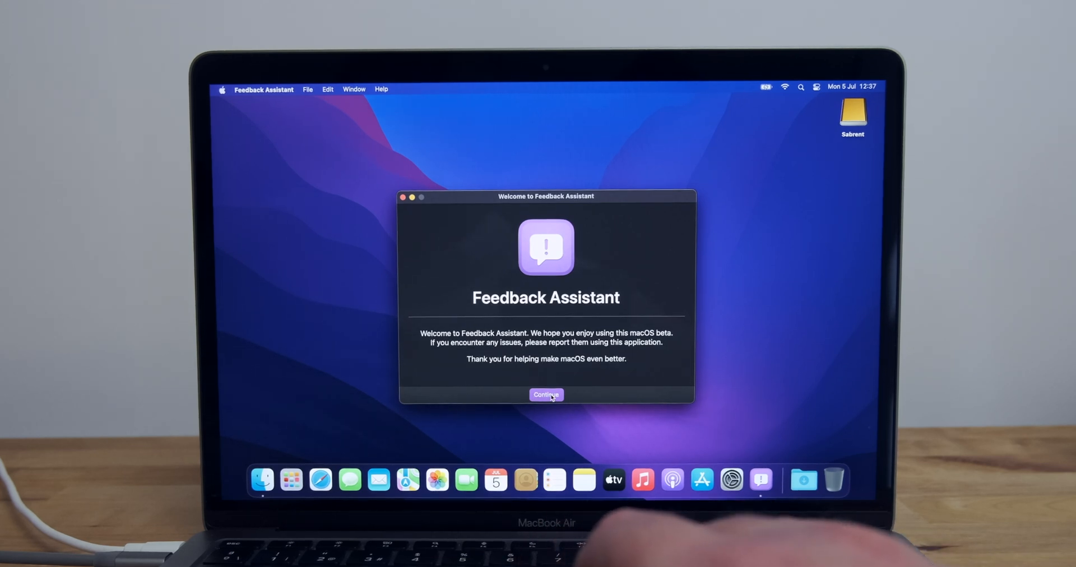
- Continue past the Feedback Assistant welcome, scroll apple.com in Safari, and launch System Preferences from the Dock
{"action": "left_click", "coordinate": [545, 394]}
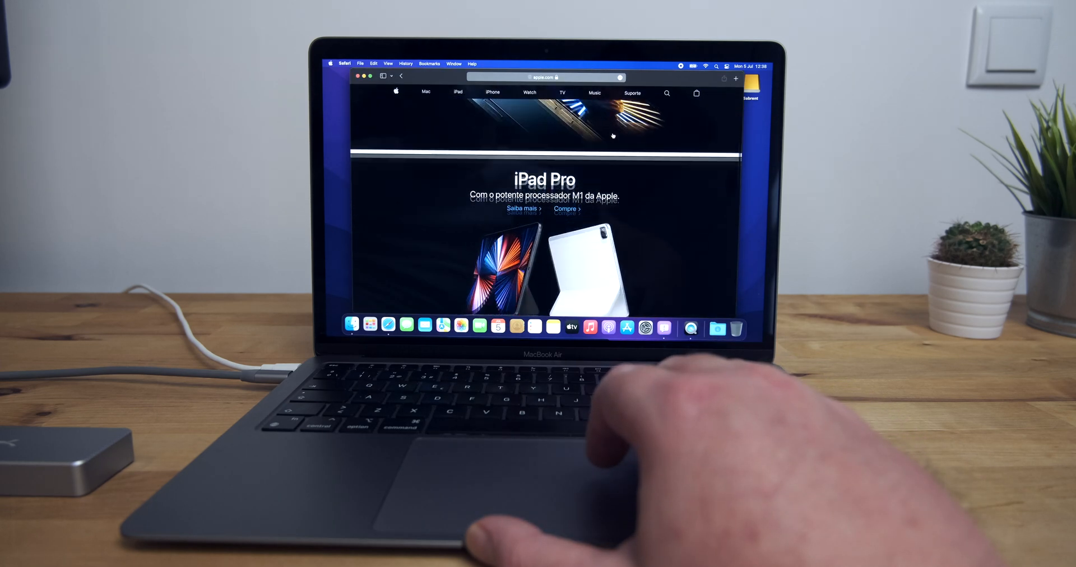
{"action": "scroll", "scroll_direction": "down", "scroll_amount": 3}
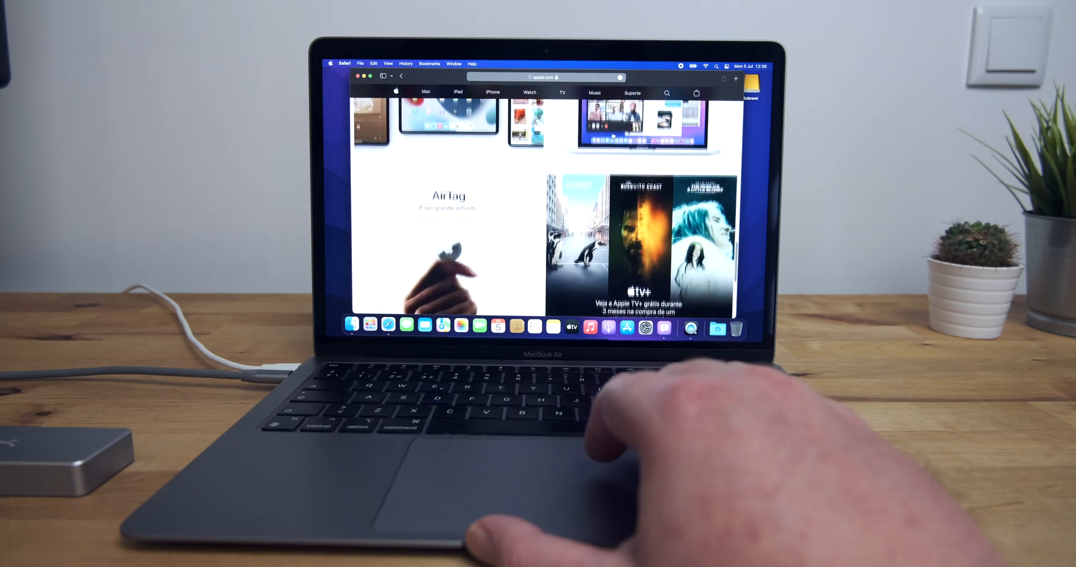
{"action": "scroll", "scroll_direction": "down", "scroll_amount": 3}
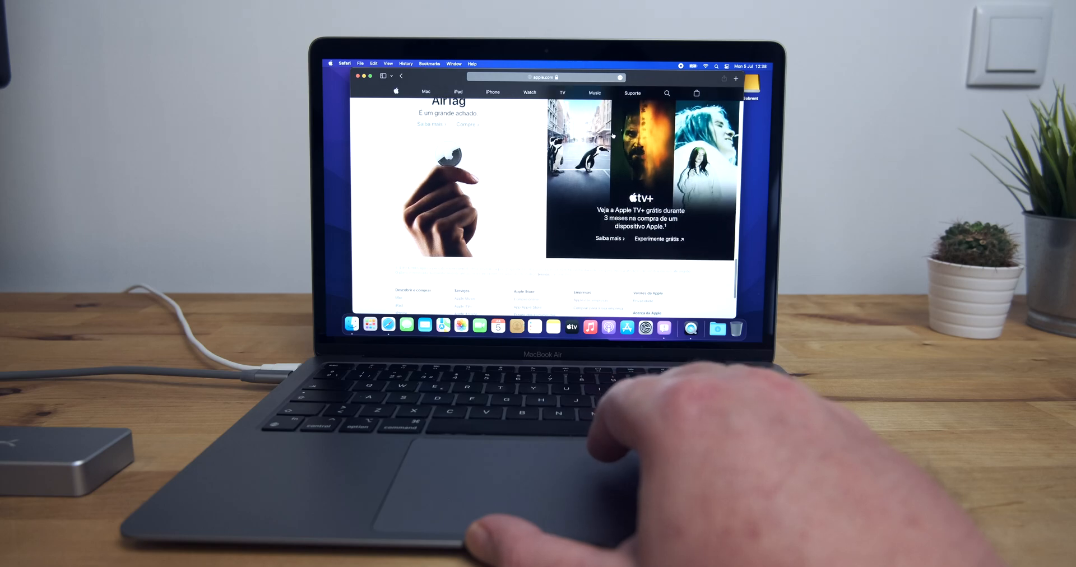
{"action": "left_click", "coordinate": [644, 328]}
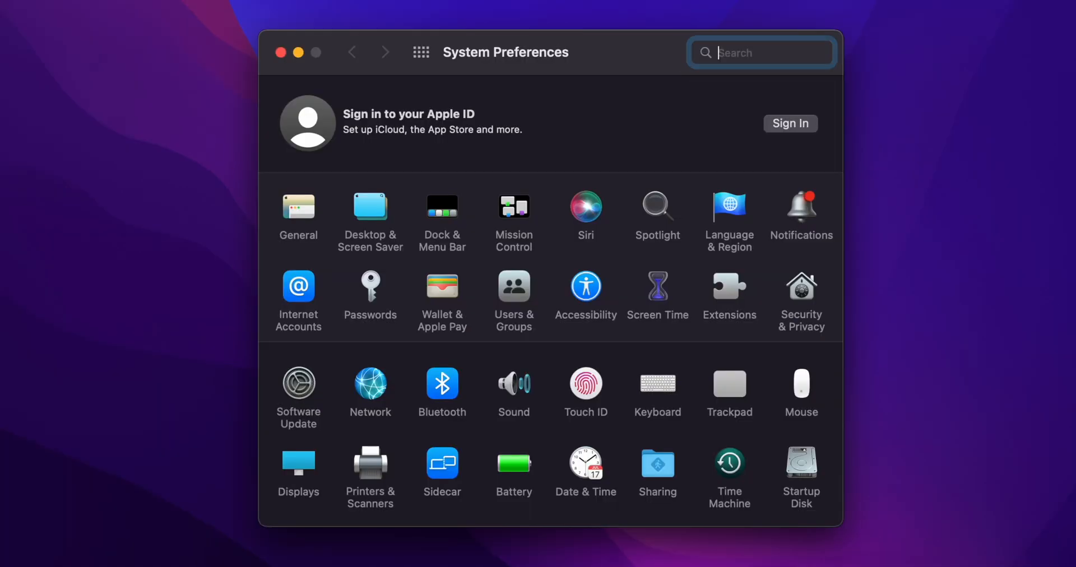
- In Startup Disk, unlock the pane, choose Macintosh HD (macOS 11.4) and request a restart from it
{"action": "left_click", "coordinate": [800, 468]}
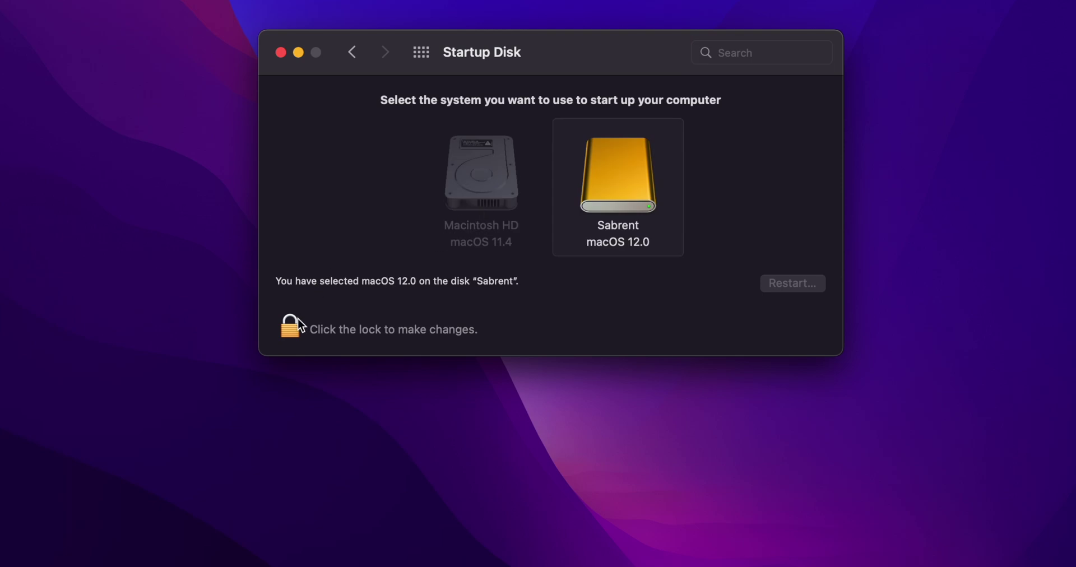
{"action": "left_click", "coordinate": [289, 325]}
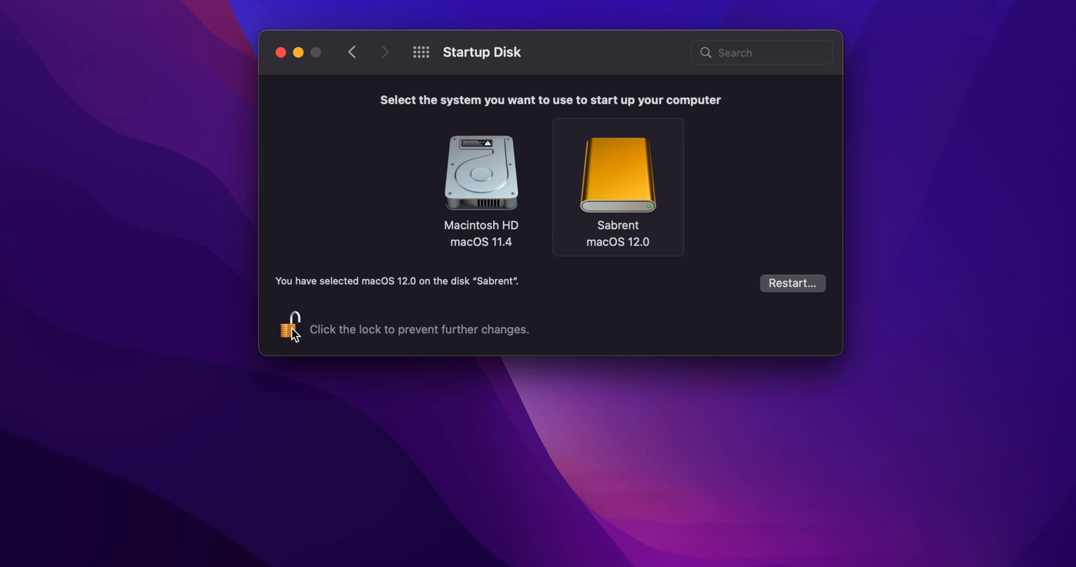
{"action": "mouse_move", "coordinate": [472, 238]}
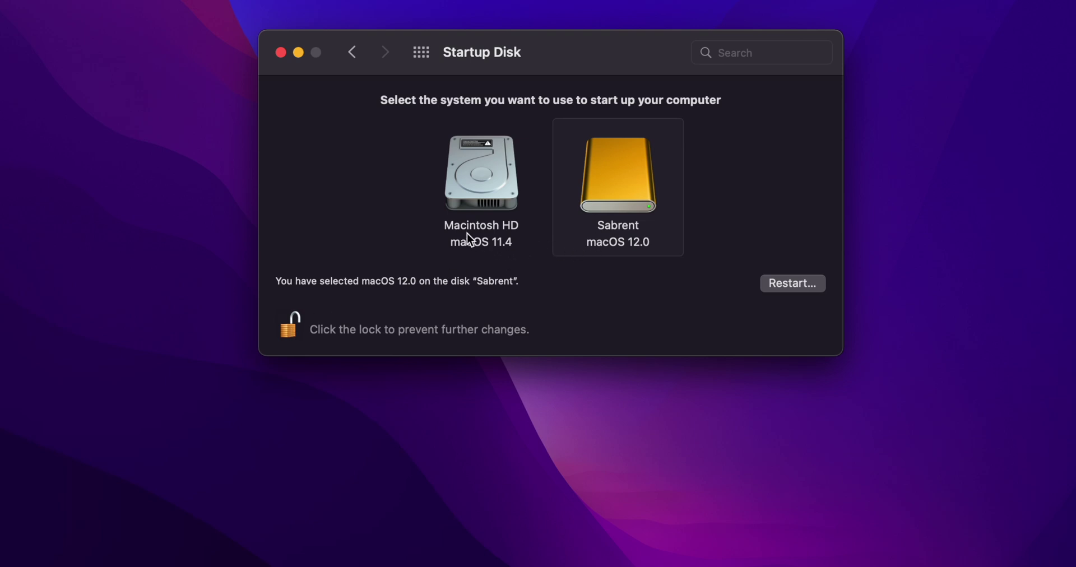
{"action": "left_click", "coordinate": [480, 172]}
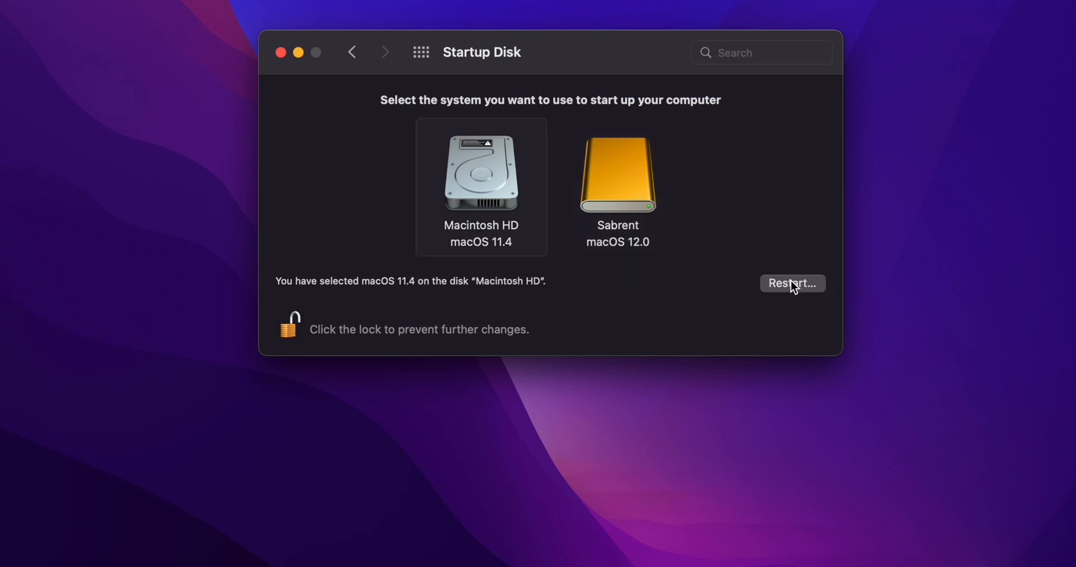
{"action": "left_click", "coordinate": [792, 283]}
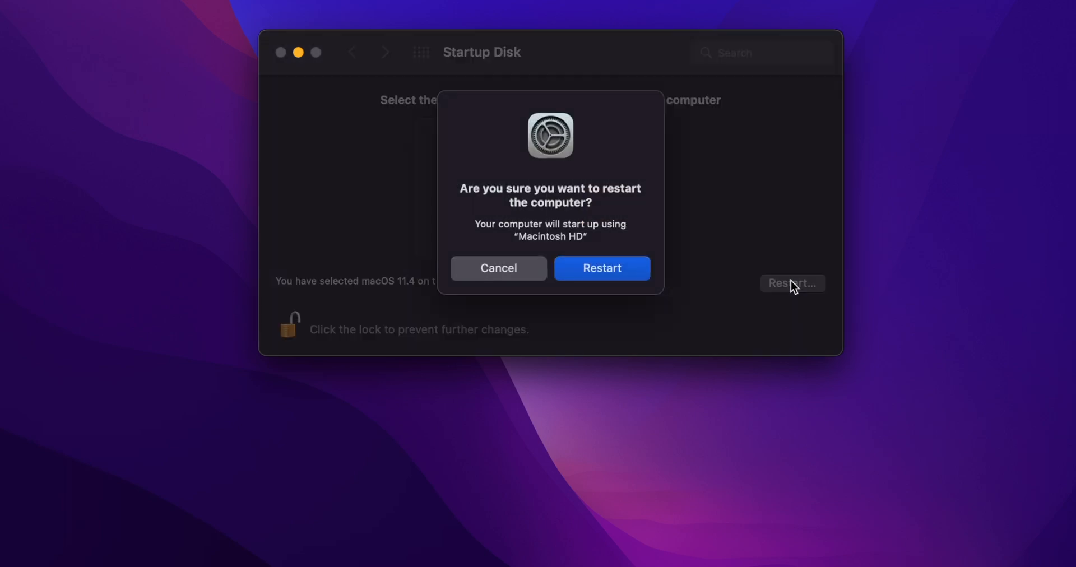